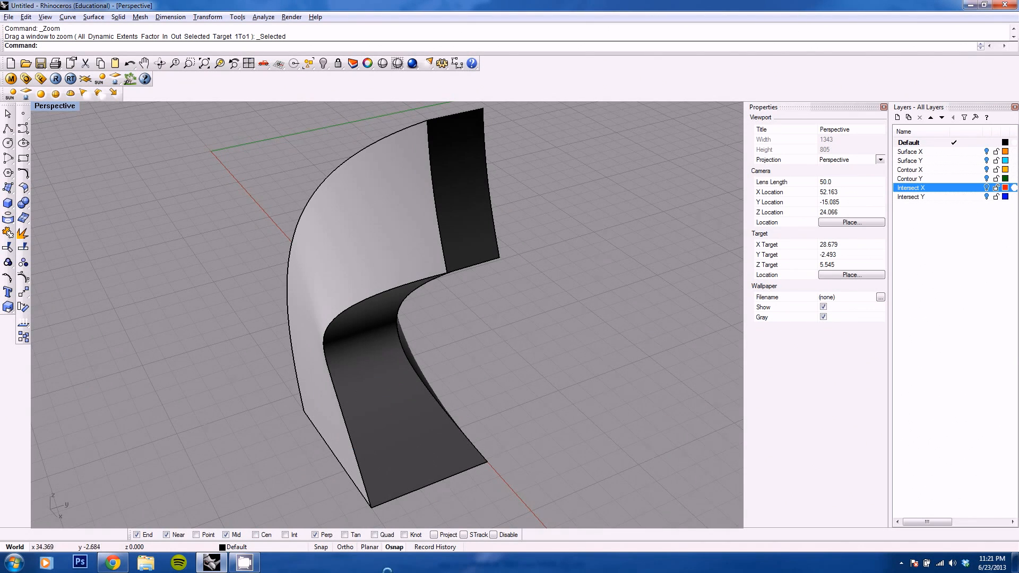
Switch from Rhino to the browser tab with RhinoScript.org.
click(112, 562)
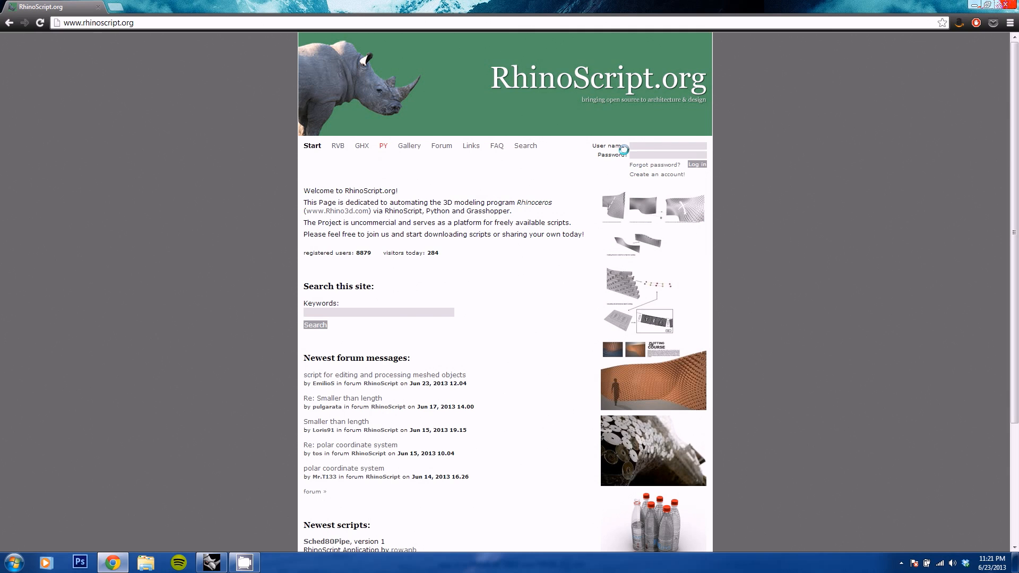
Log in with user name and password and open the RVB scripts section.
click(668, 146)
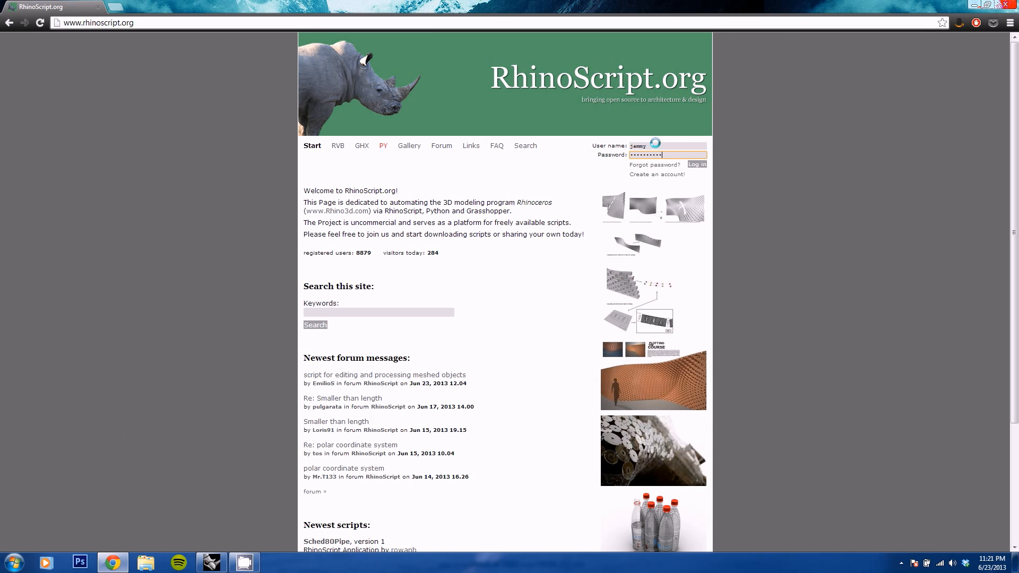
click(696, 156)
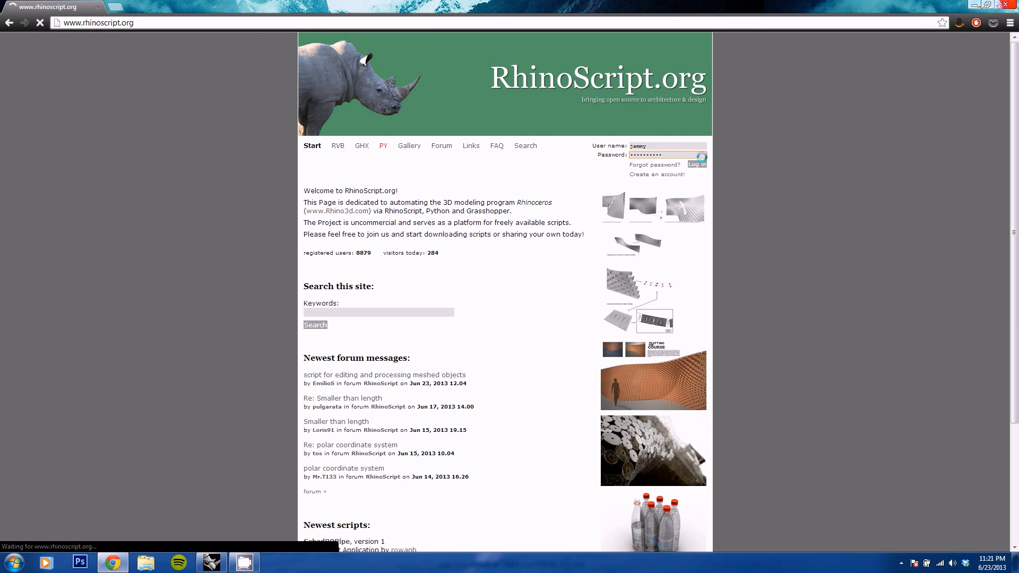
click(695, 158)
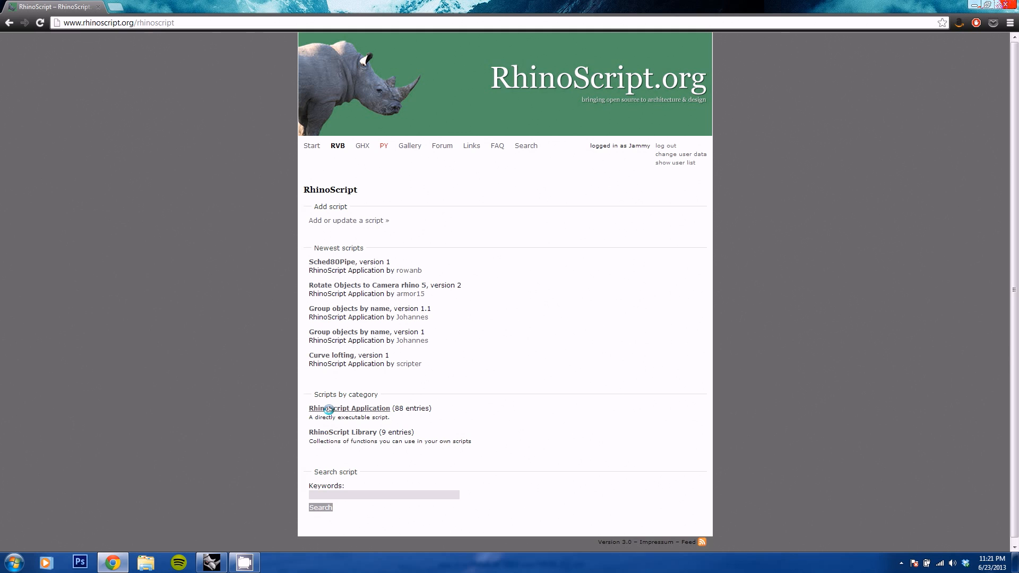
From RhinoScript Application scripts, open the Copy Object to Points page and view its code.
click(349, 408)
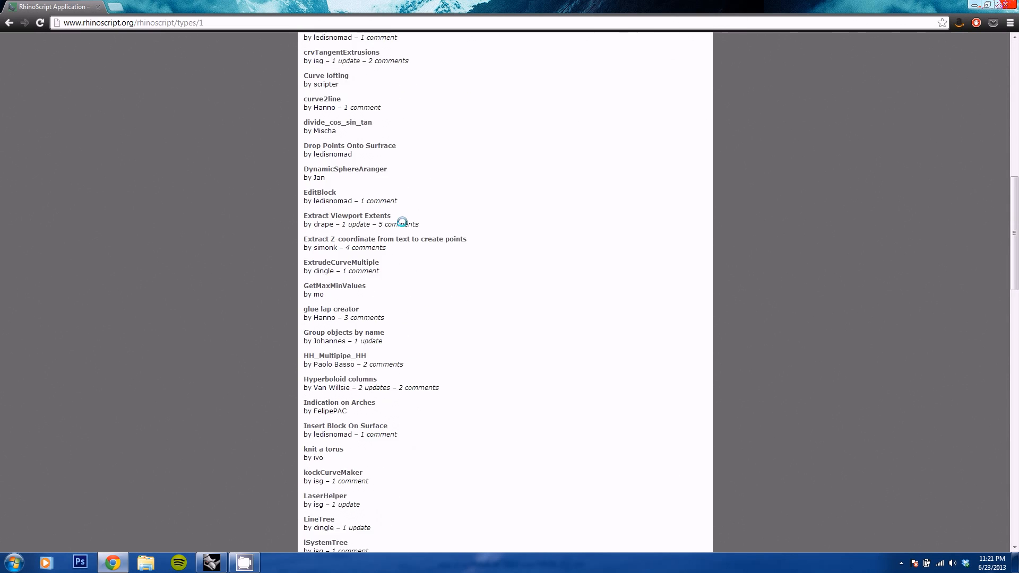
scroll(up, 3)
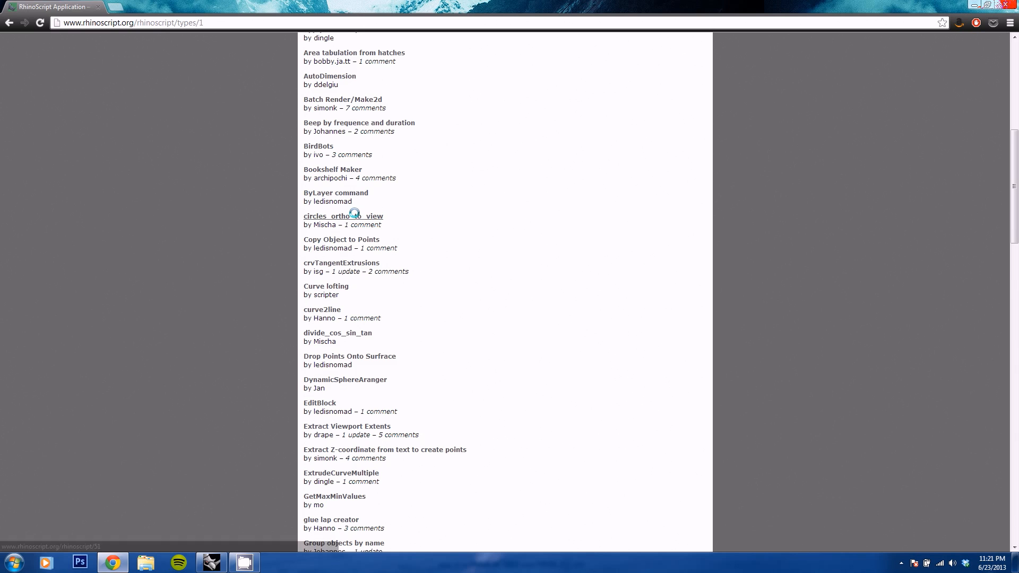
mouse_move(341, 240)
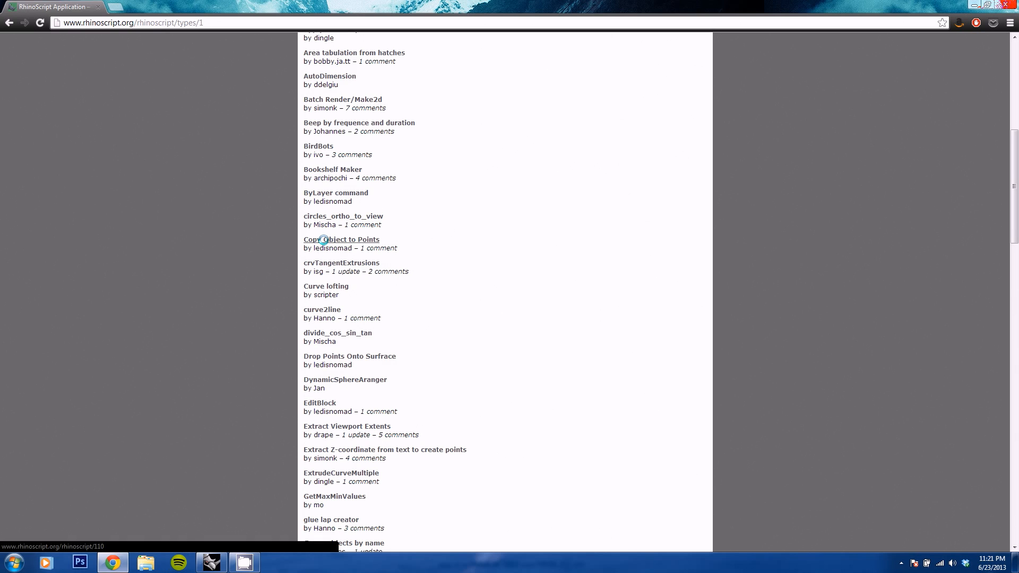
click(341, 239)
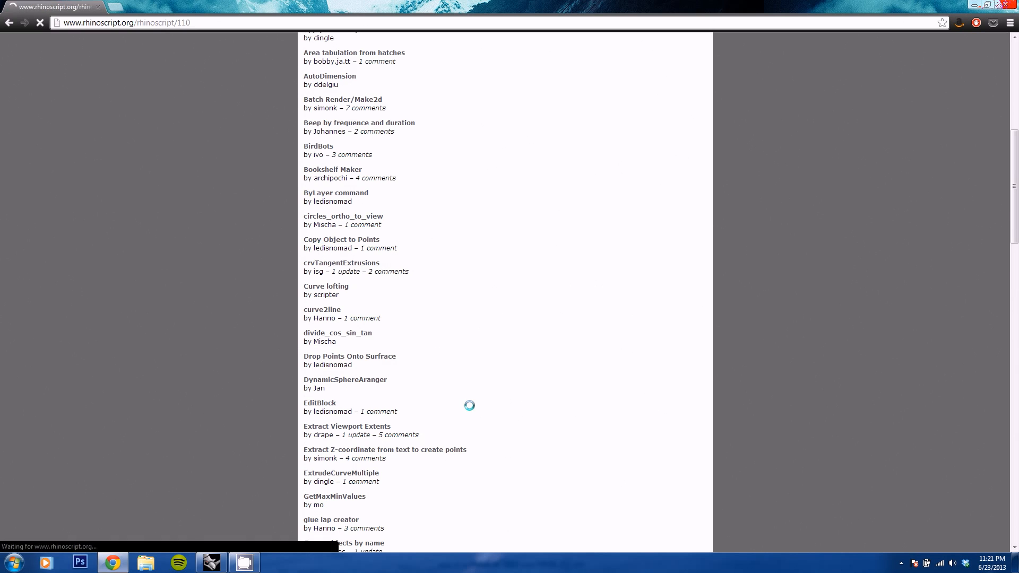
click(341, 240)
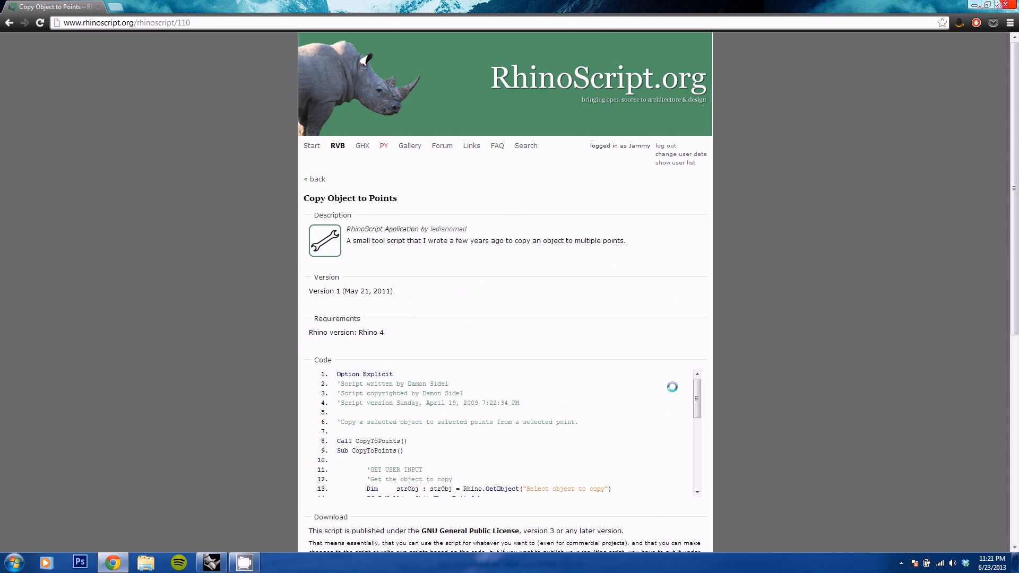
scroll(down, 3)
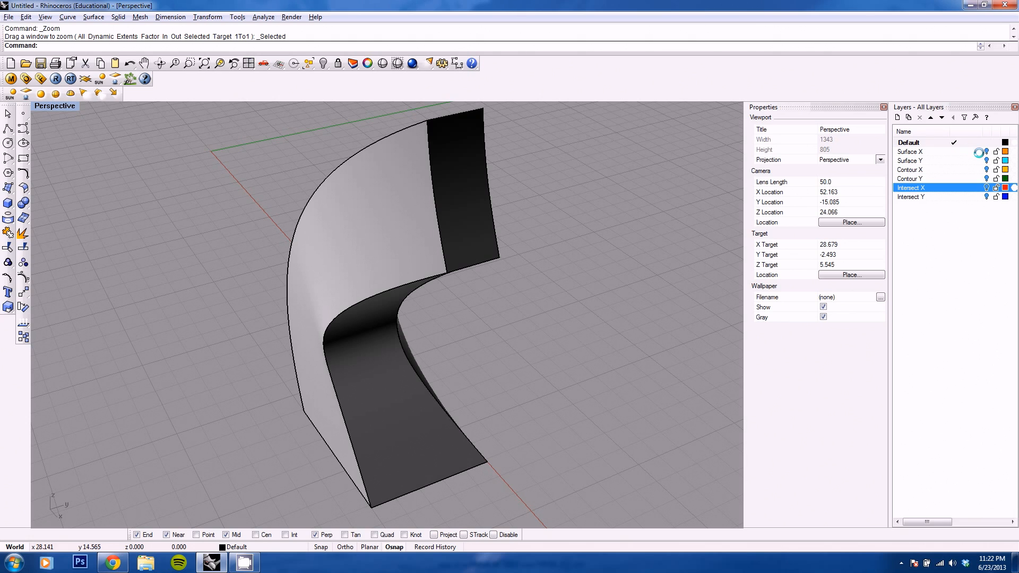
mouse_move(565, 251)
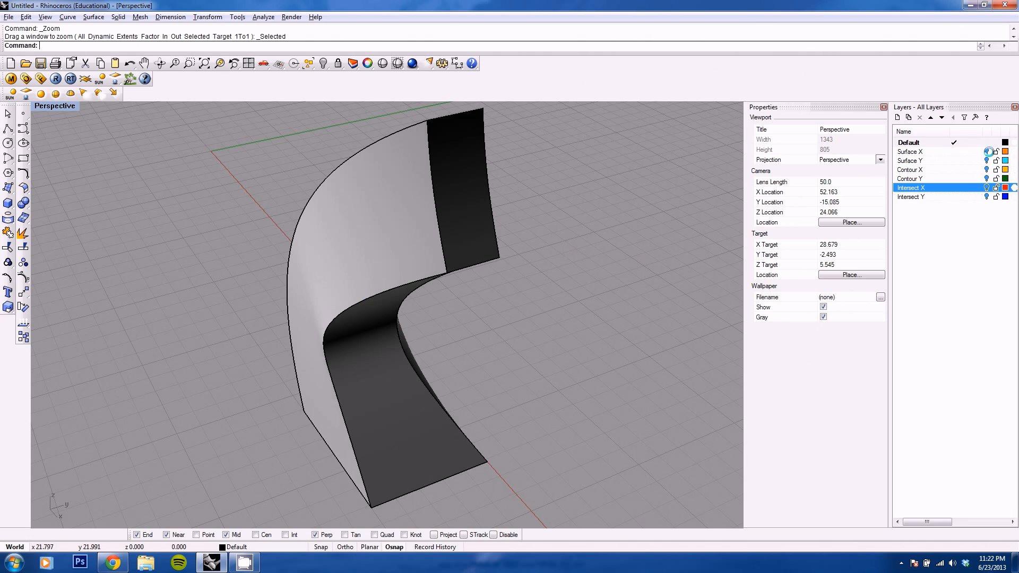
mouse_move(465, 336)
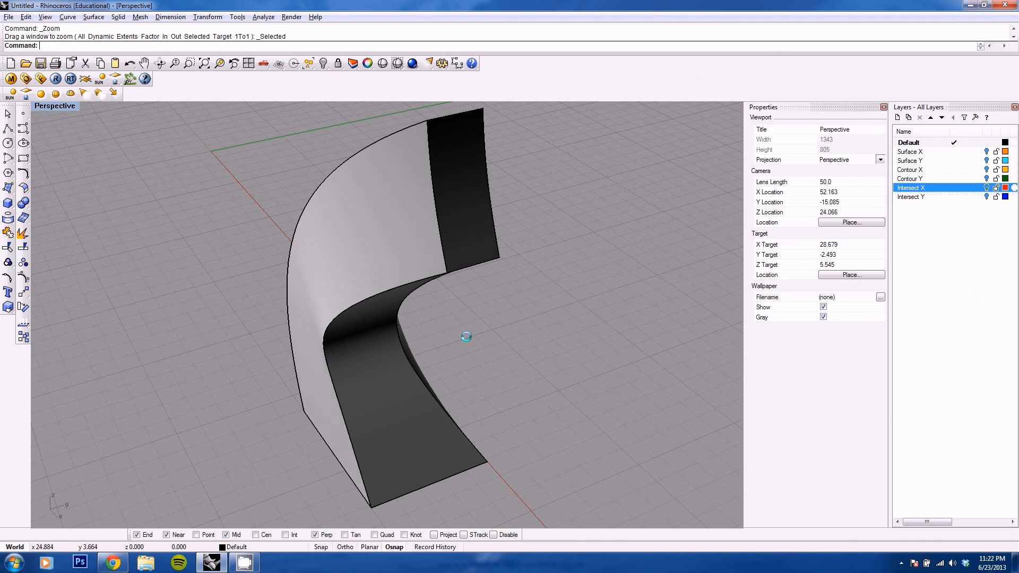
mouse_move(489, 362)
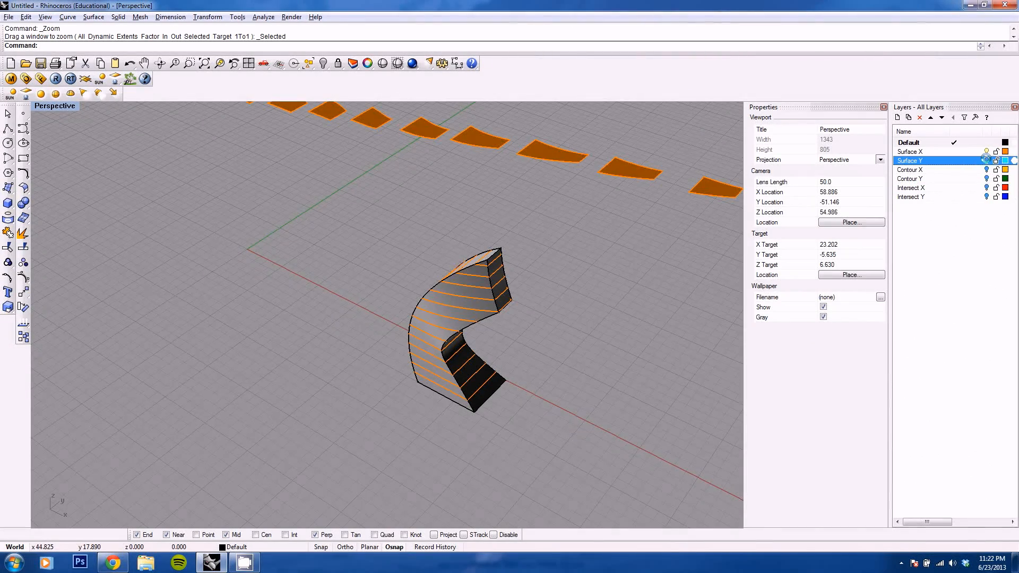
Reveal the second set of flattened contour pieces via the Layers panel.
click(910, 188)
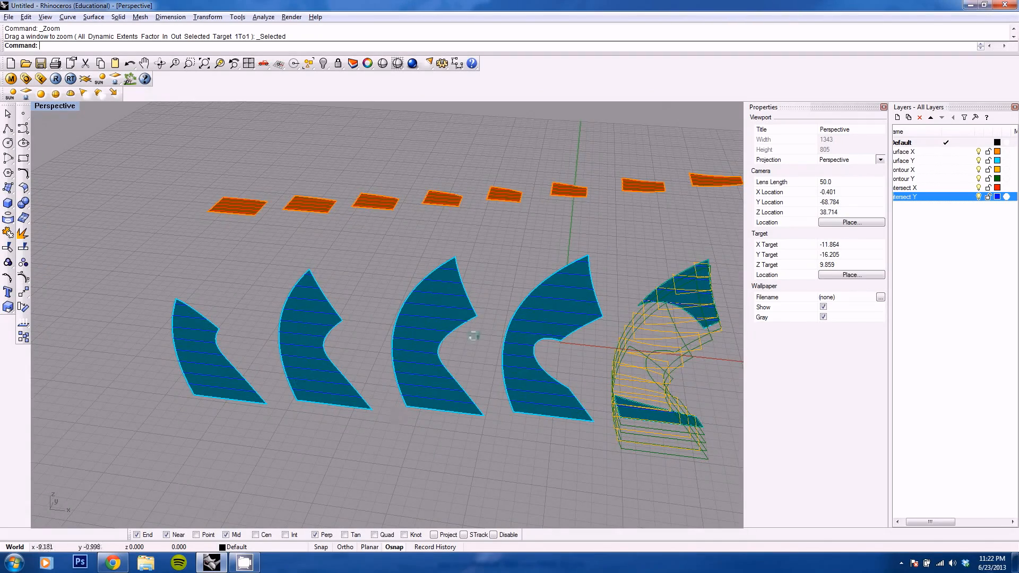
mouse_move(395, 286)
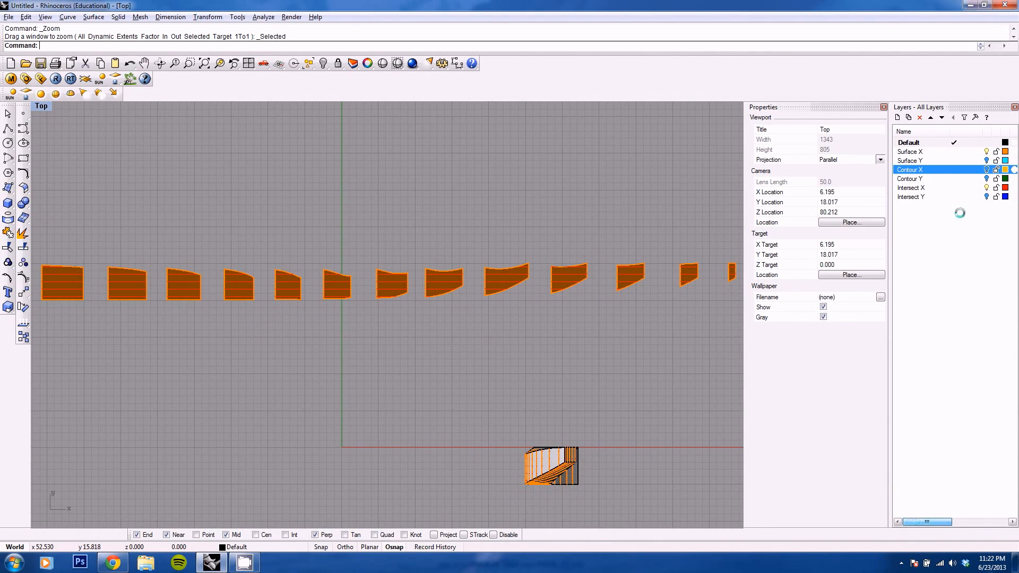
On the Intersect X layer, draw a thin rectangular notch polyline beside the pieces.
click(910, 187)
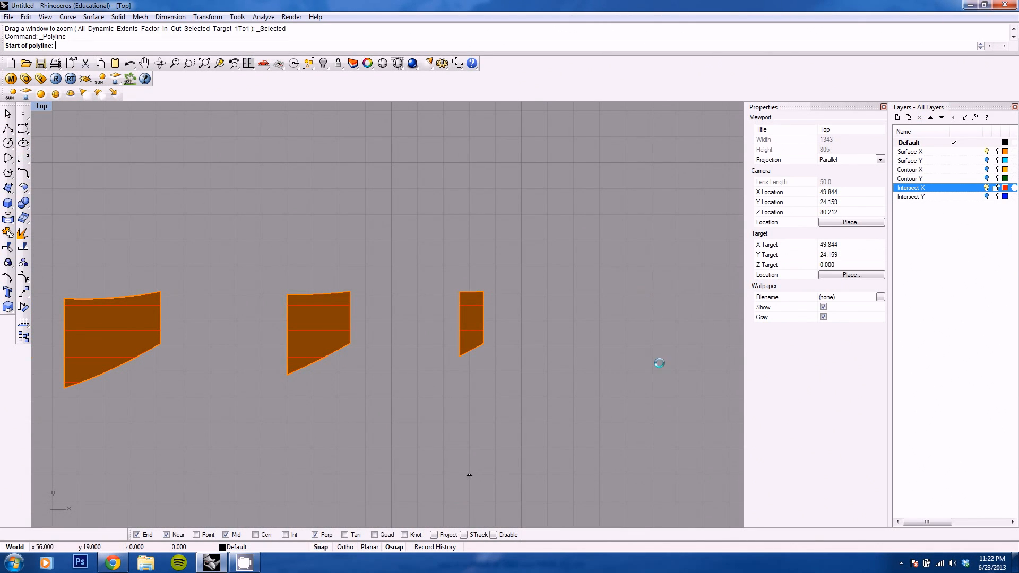
click(523, 293)
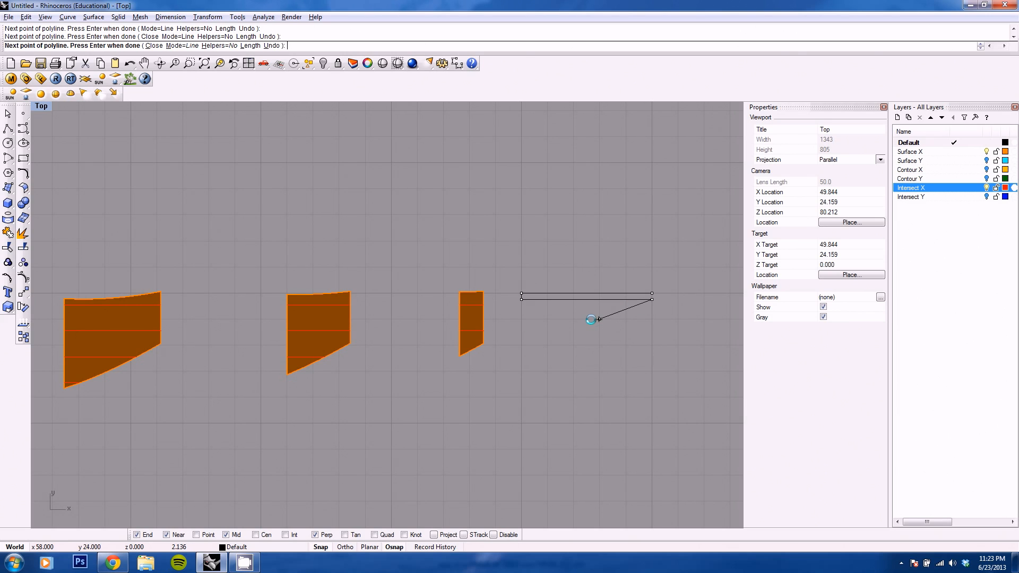
key(Return)
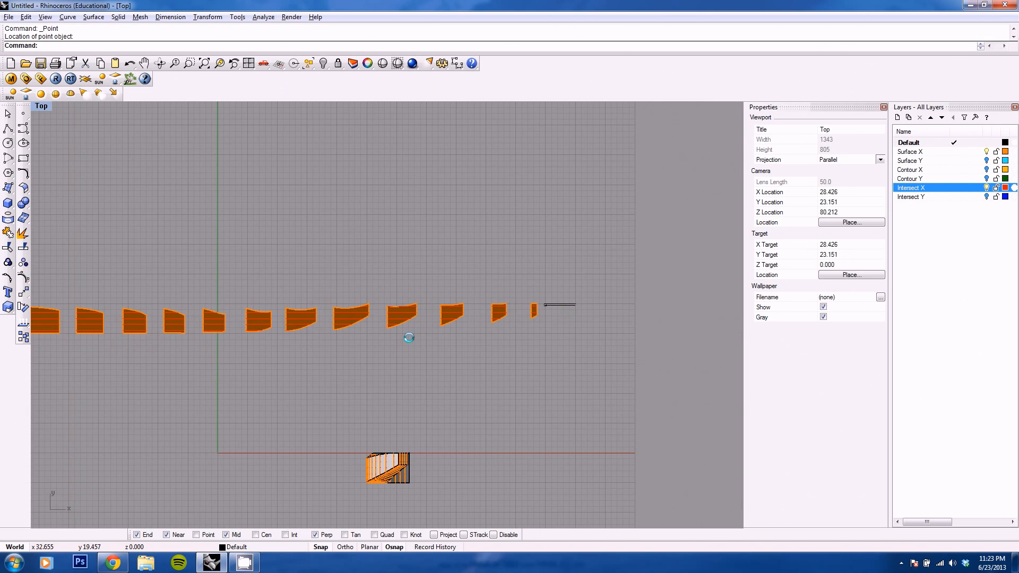
Select all Intersect X curves and divide them to add midpoint points.
right_click(910, 187)
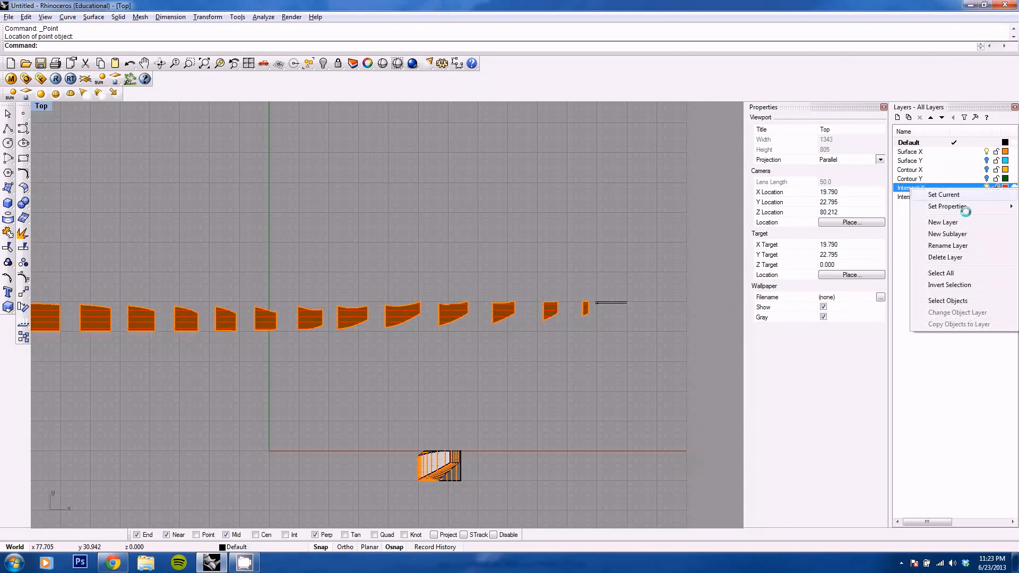
mouse_move(940, 273)
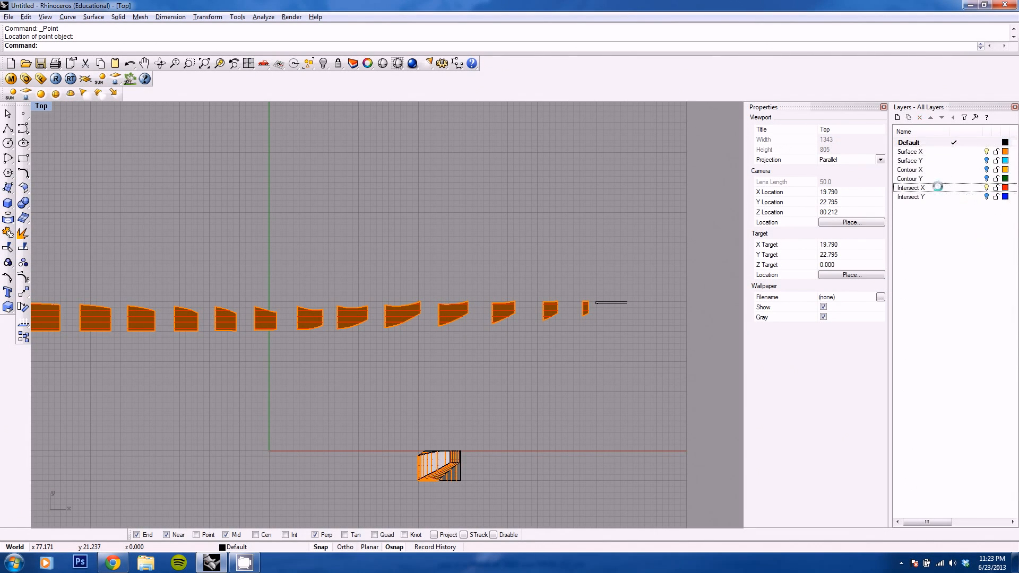
click(910, 188)
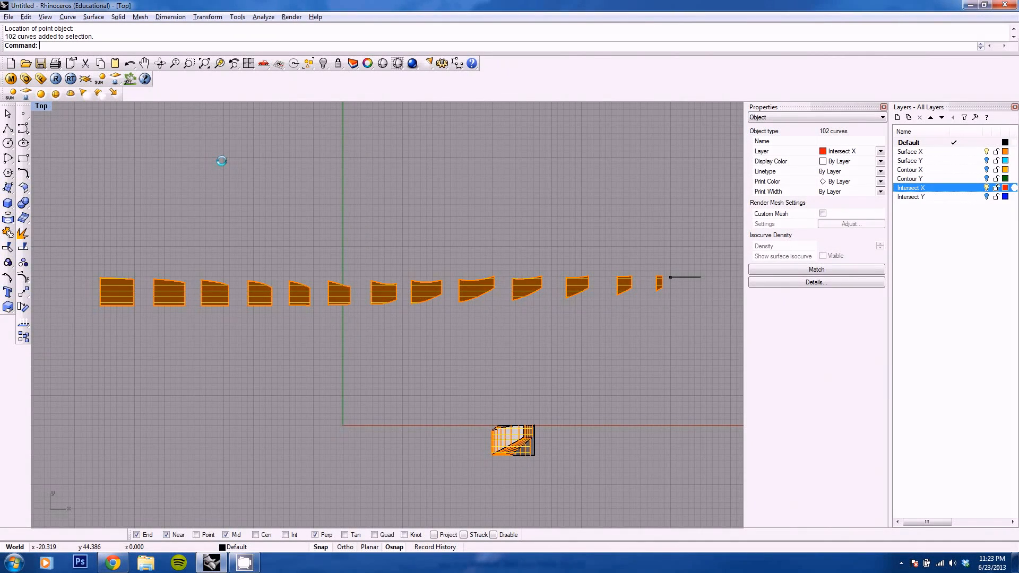
text(DgBeep)
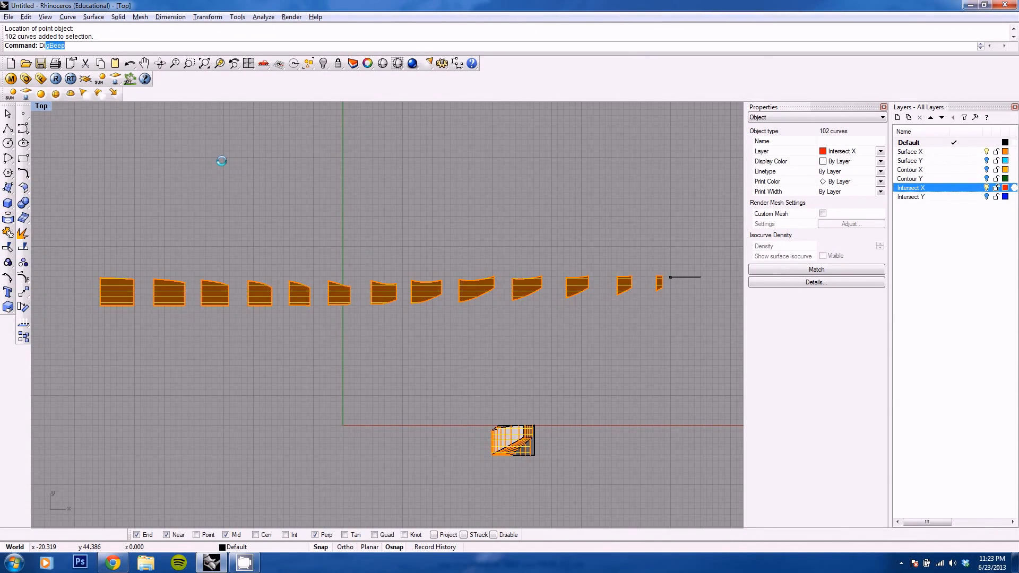
text(Divd)
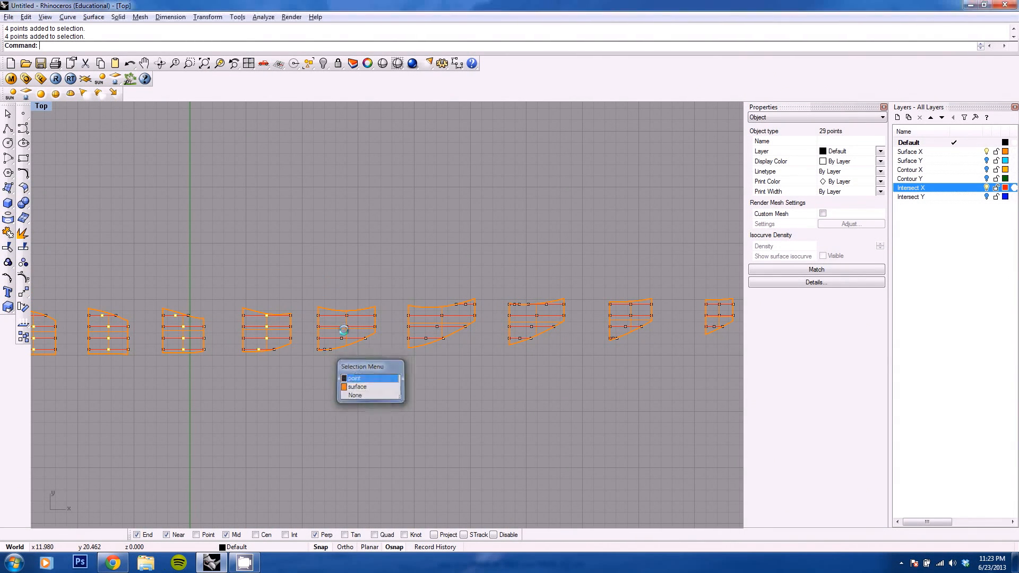
Shift-select the midpoint points, choosing 'point' in the Selection Menu, until all 50 are selected.
click(354, 378)
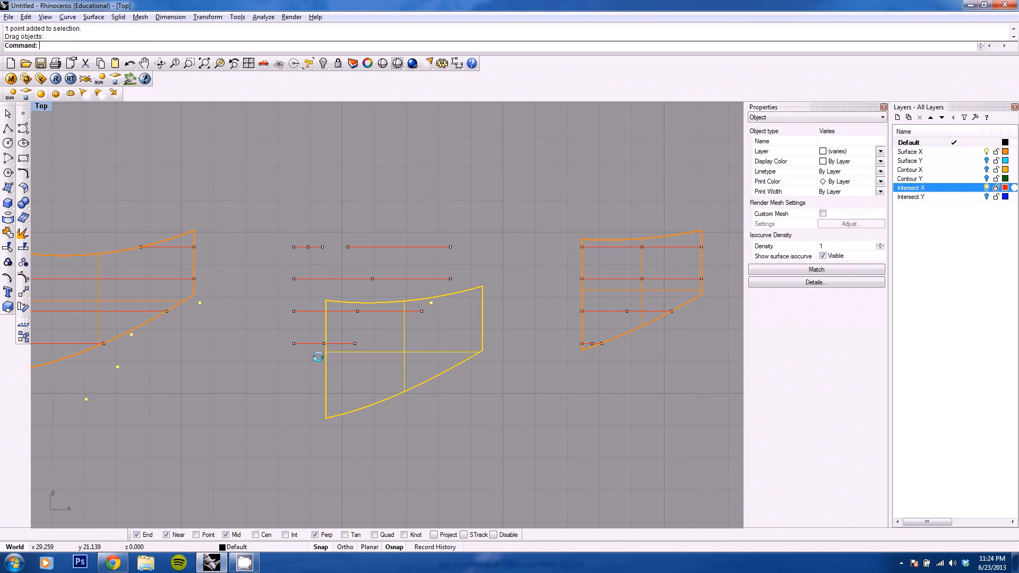
key(ctrl+z)
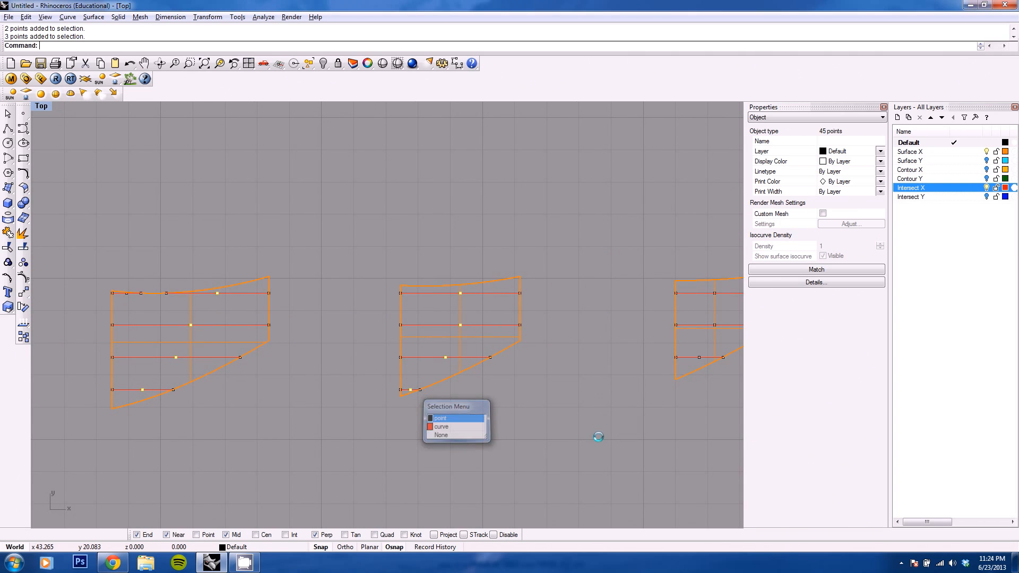
click(440, 417)
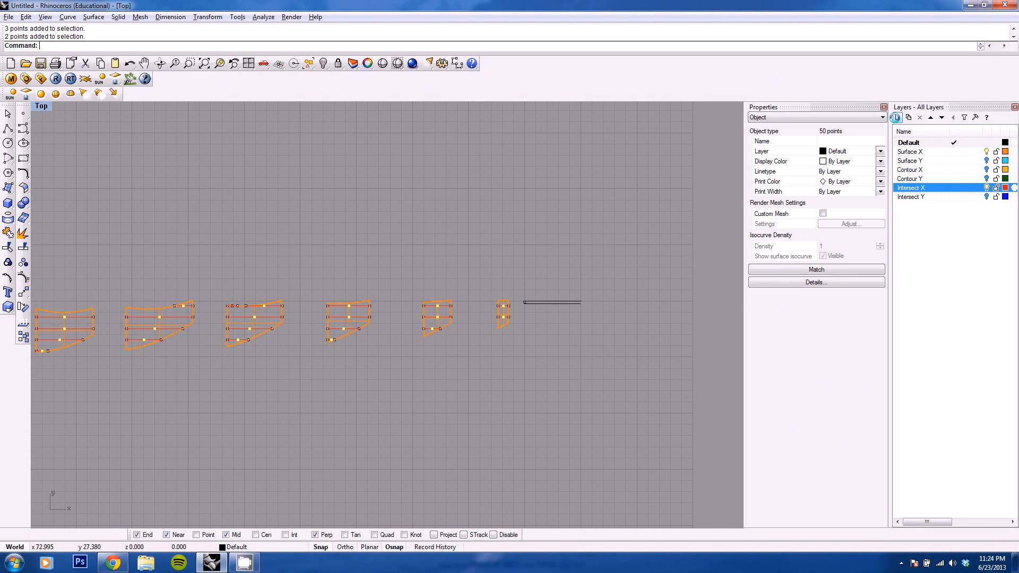
Create a Midpoints X layer, move the 50 points onto it and make Intersect X current.
click(897, 117)
text(Midpoints X)
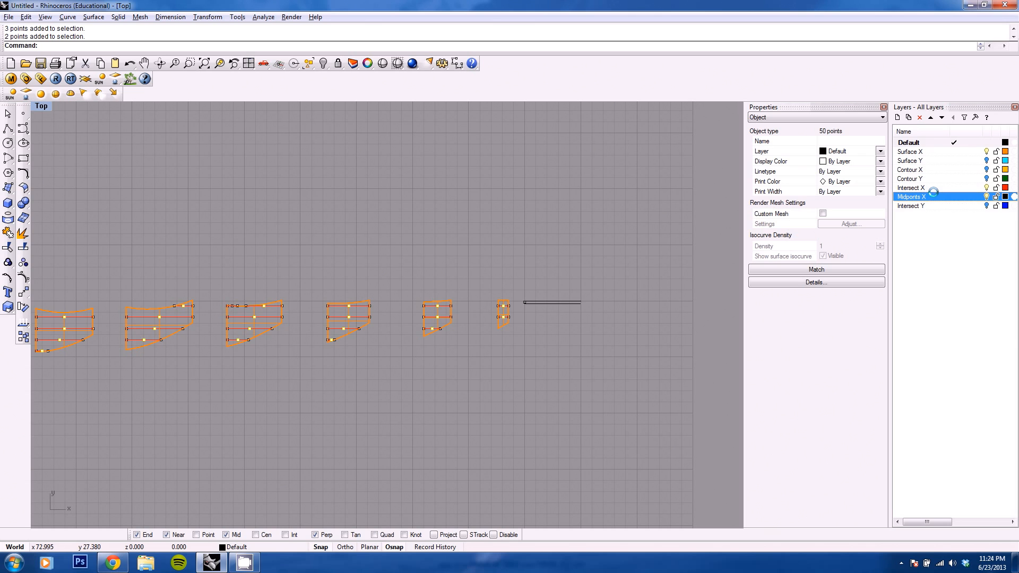
right_click(911, 196)
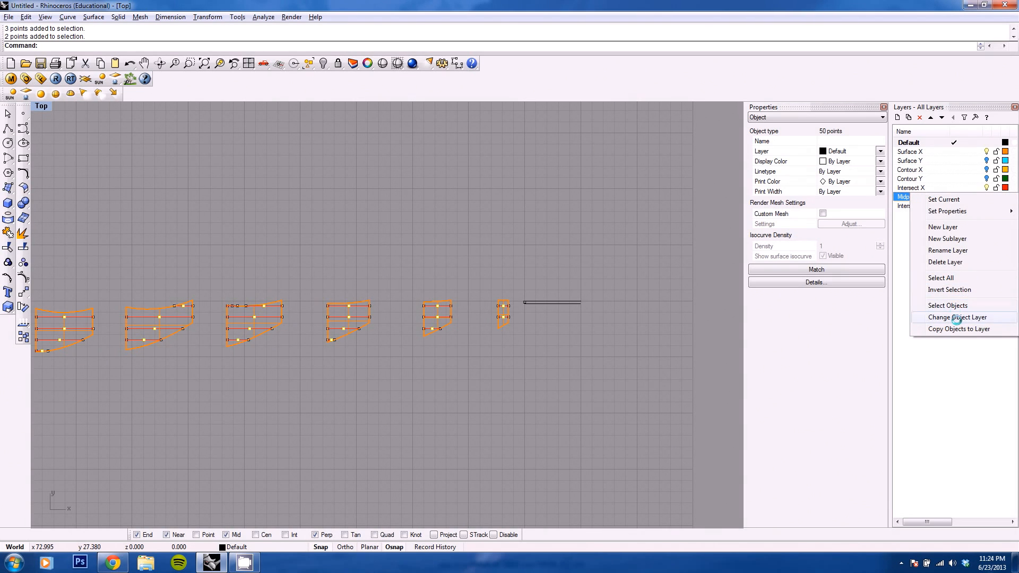
click(955, 317)
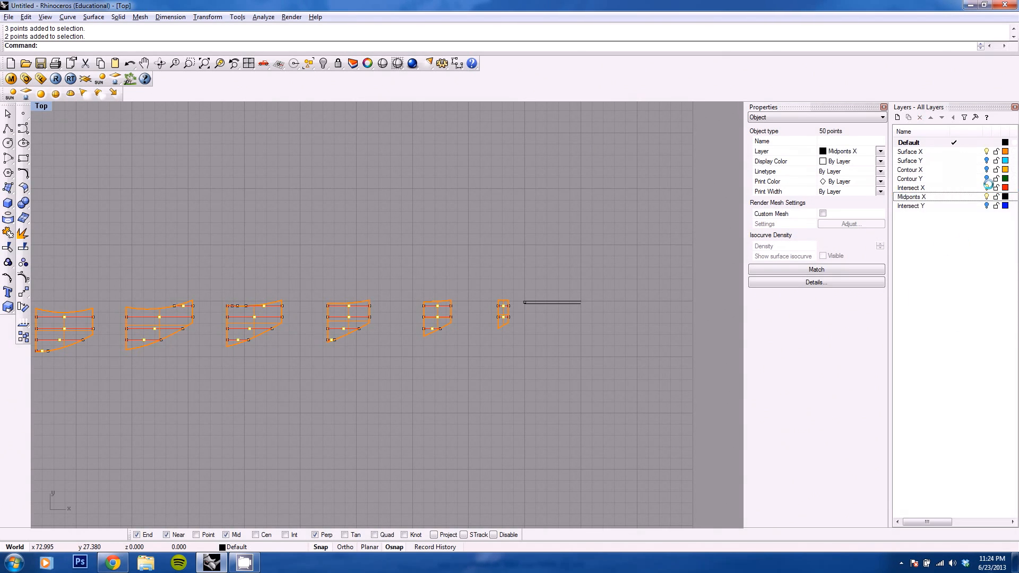
click(911, 188)
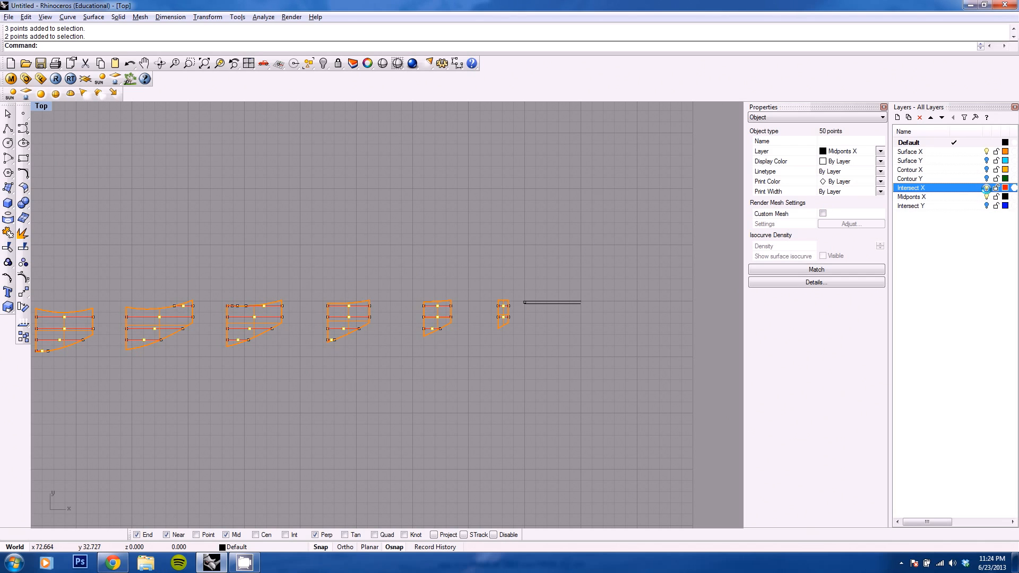
mouse_move(986, 188)
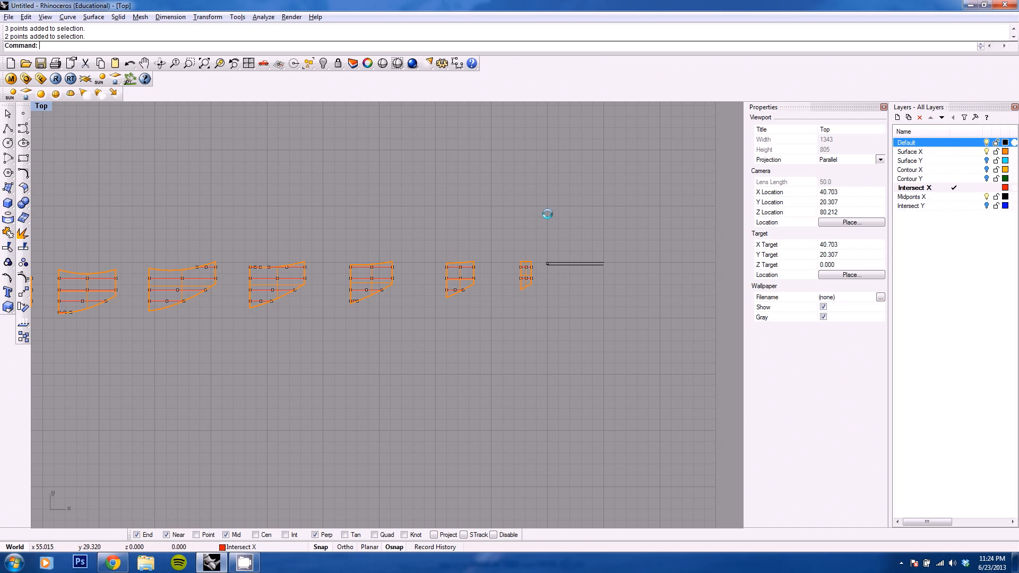
mouse_move(544, 234)
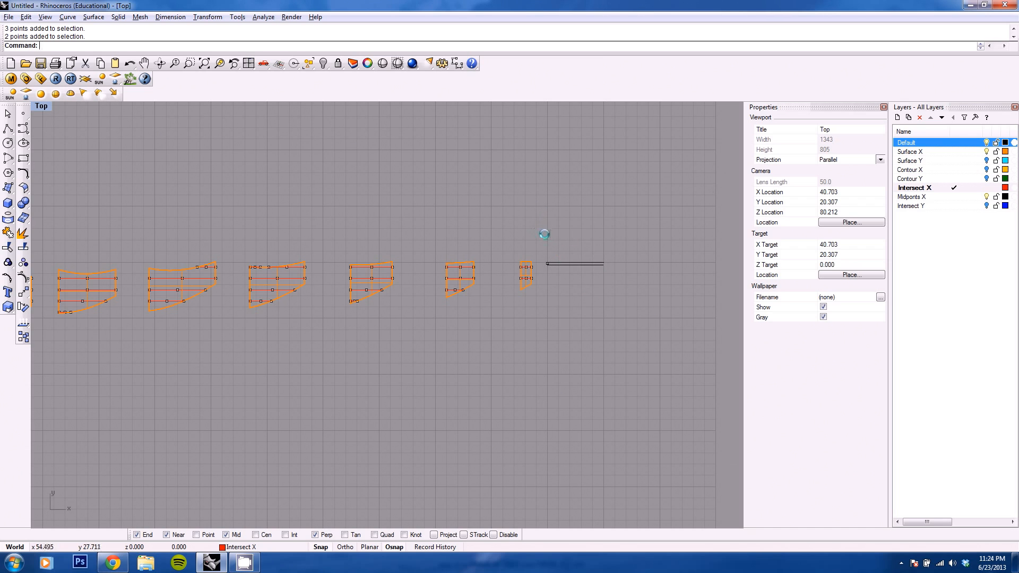
Select the notch line and adjust the layer options for it.
click(575, 264)
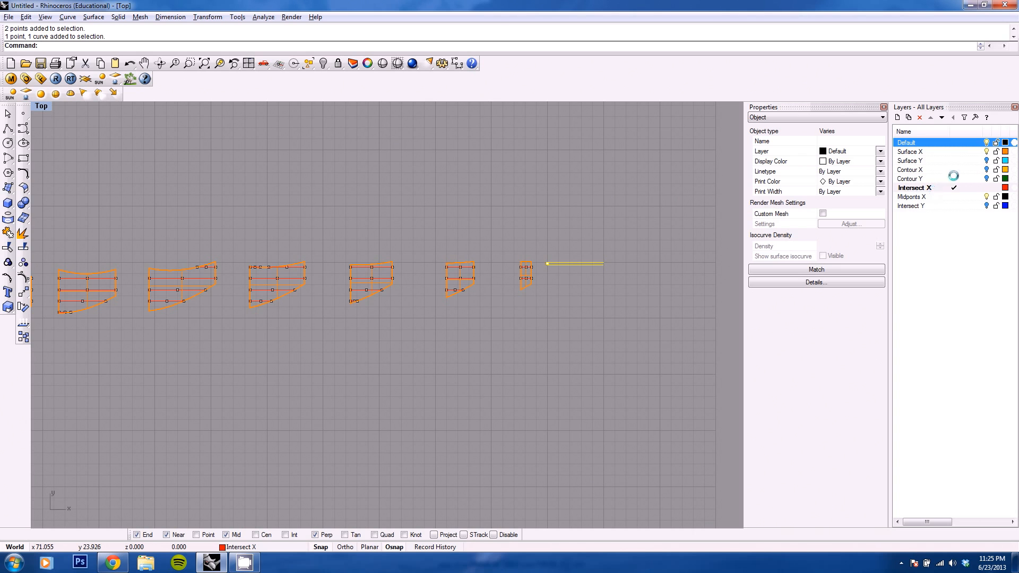
right_click(909, 151)
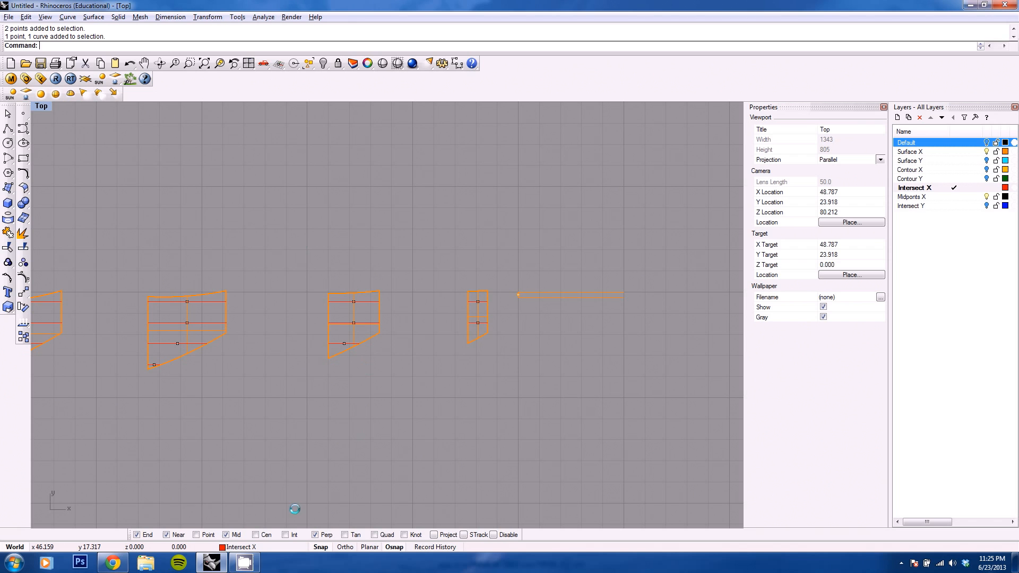
In the browser, scroll through and copy the Copy Object to Points code.
click(112, 561)
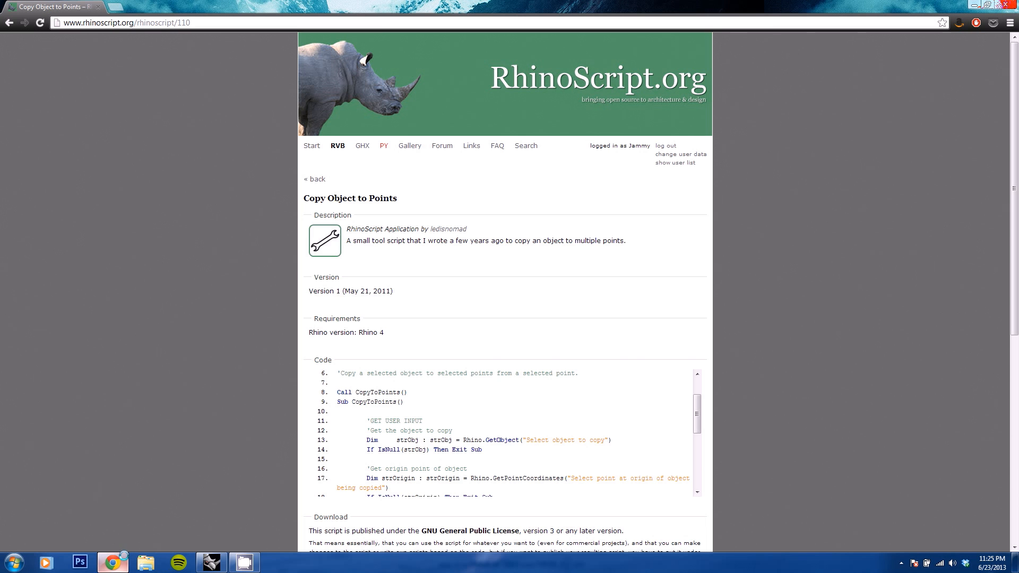
scroll(up, 3)
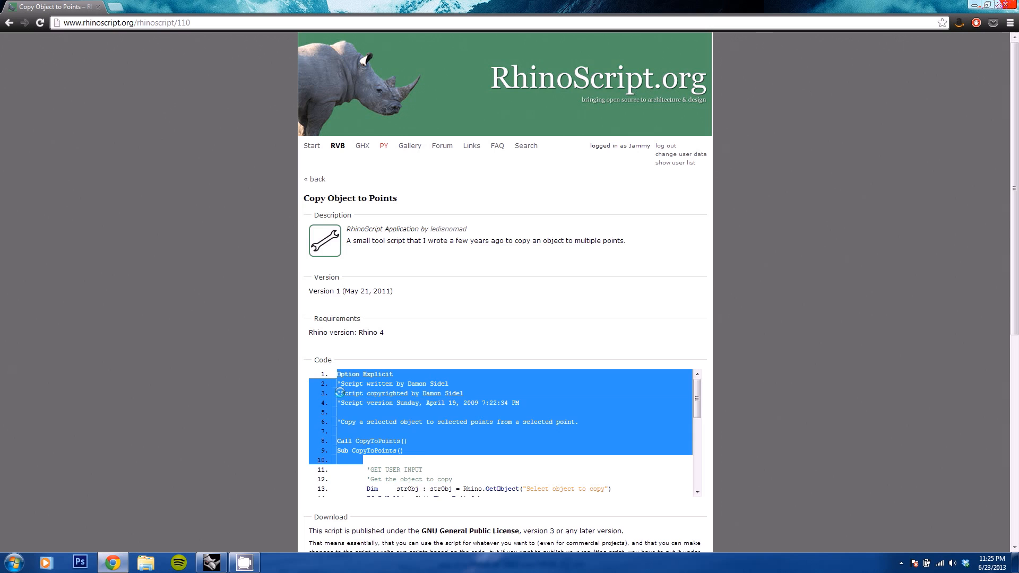
scroll(down, 3)
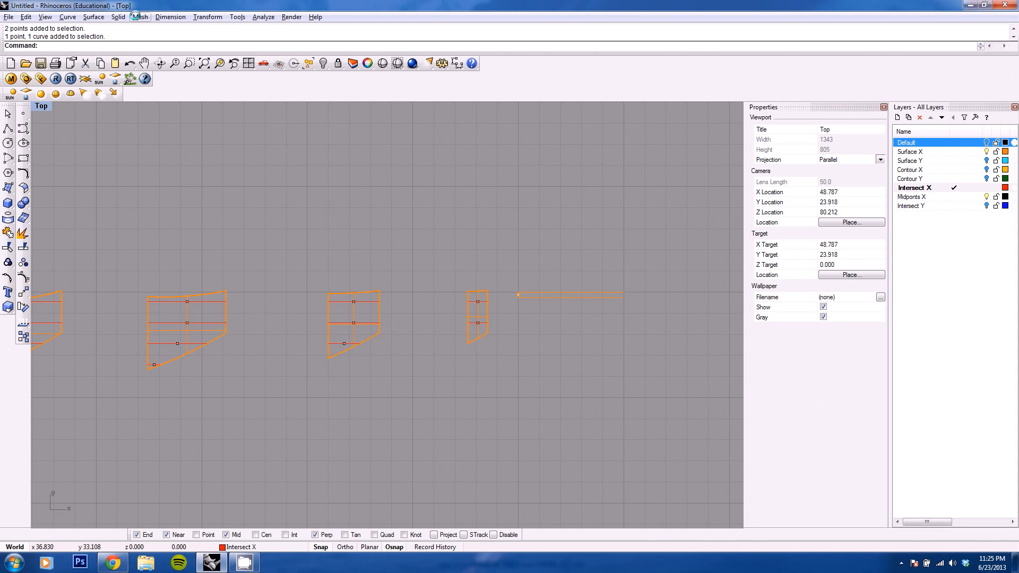
Open the RhinoScript editor from Tools and paste the copied code.
click(237, 16)
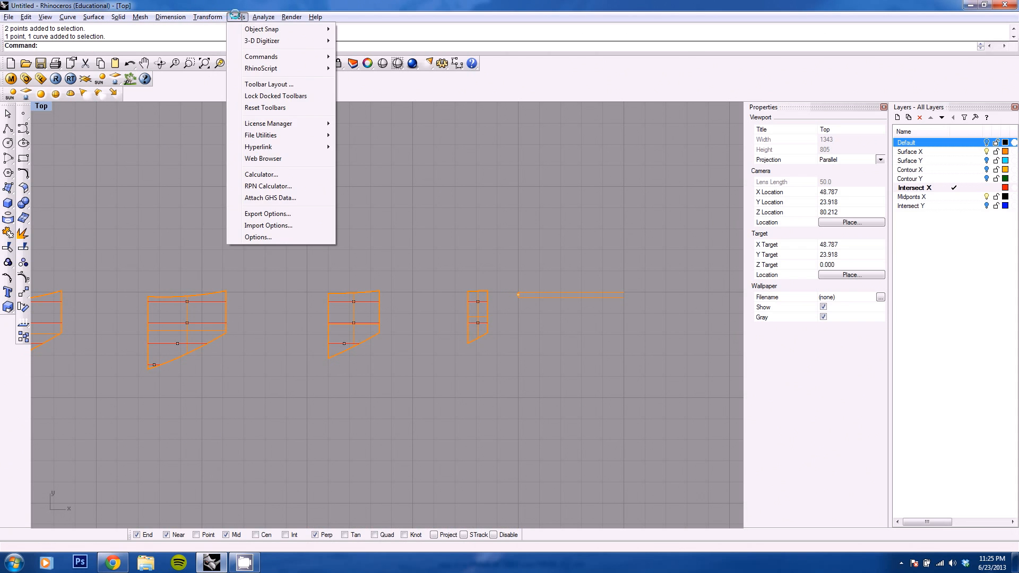
mouse_move(261, 29)
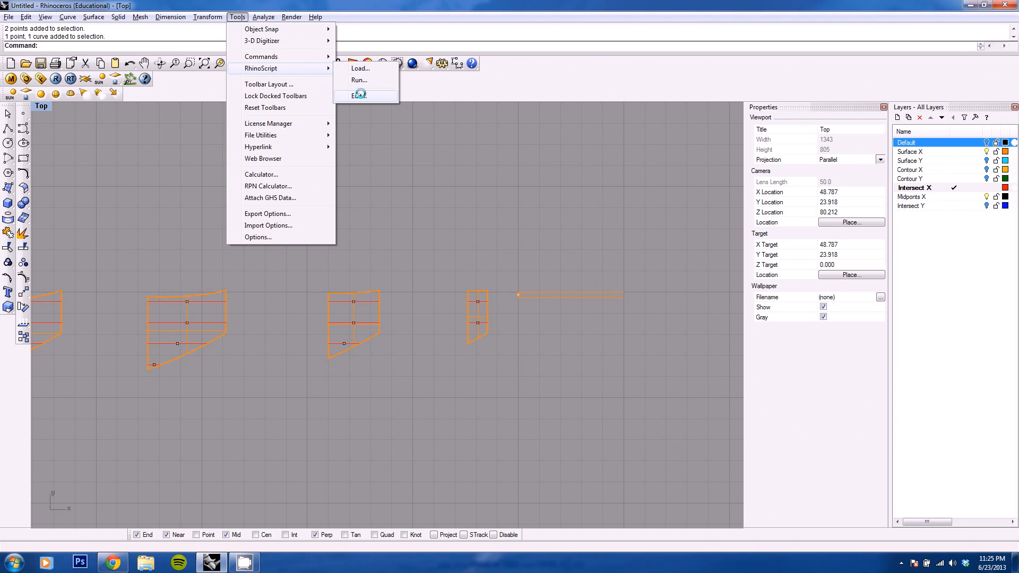
click(358, 96)
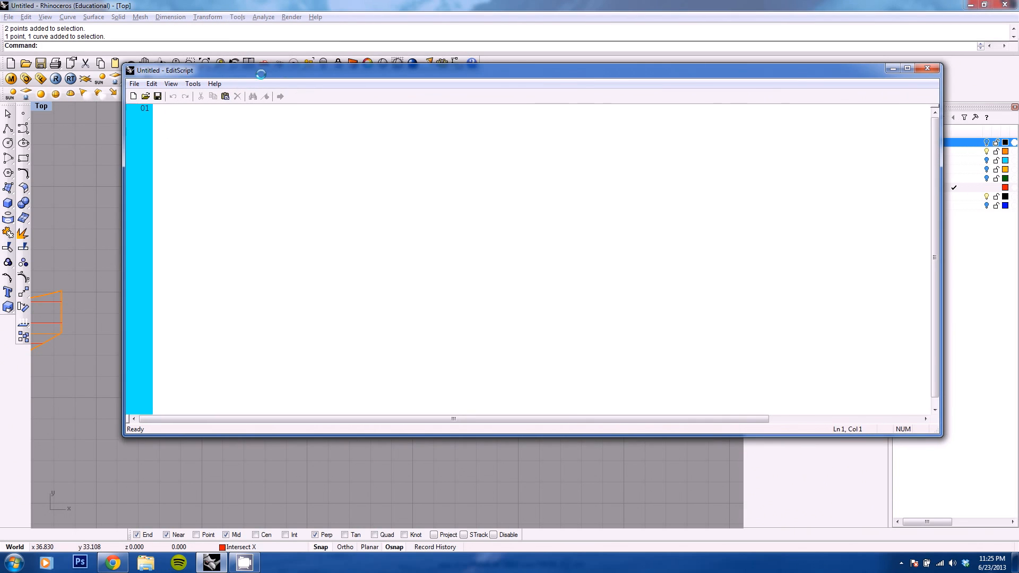
right_click(203, 153)
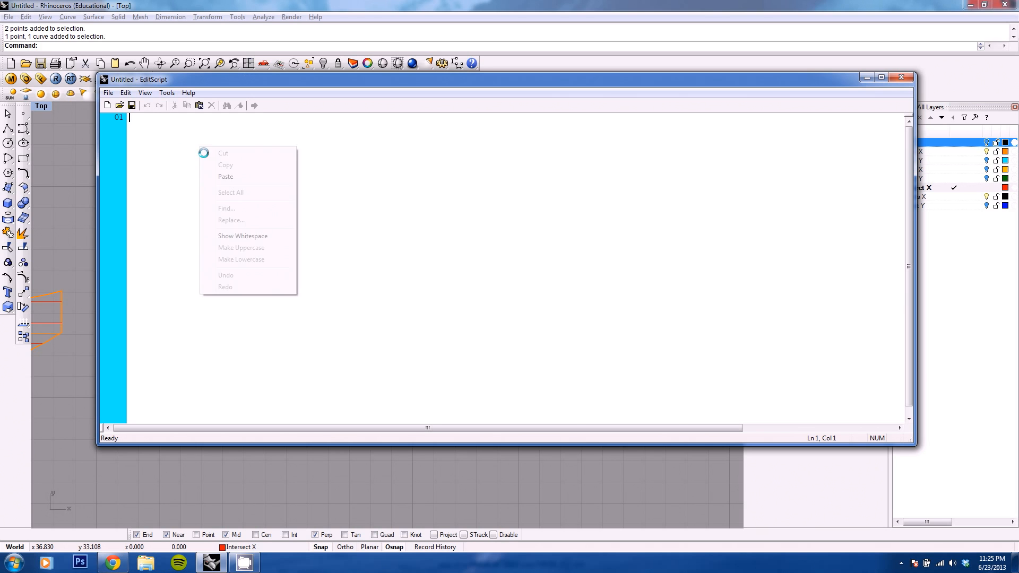
click(226, 176)
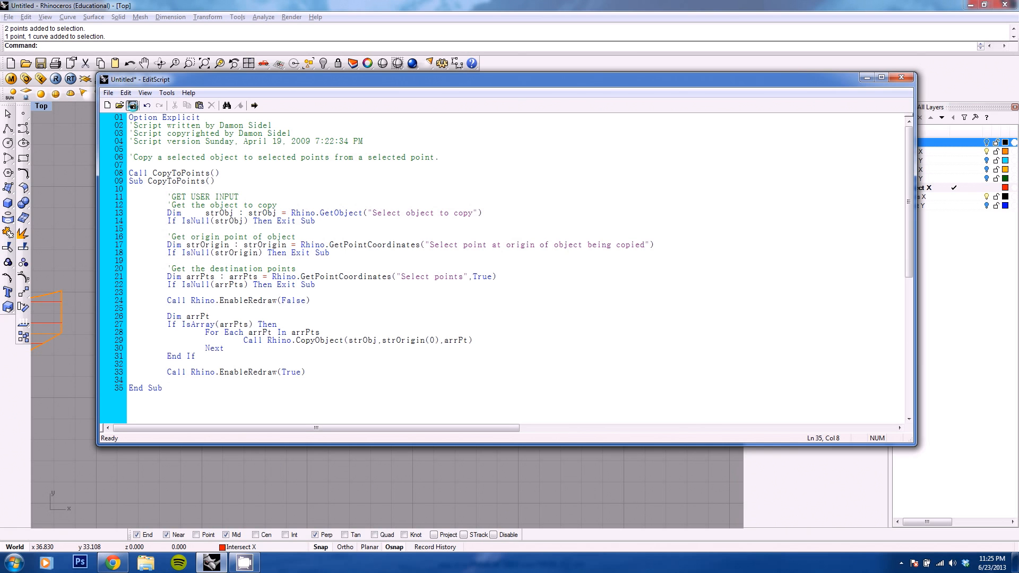
Save the script as Copytopoints.rvb on the desktop and close the editor.
click(132, 105)
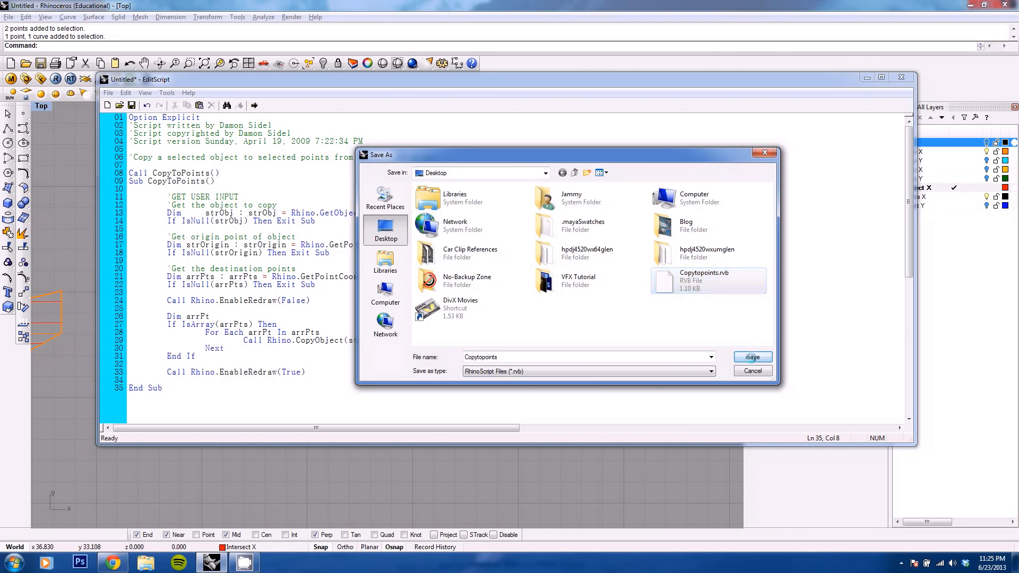
click(752, 357)
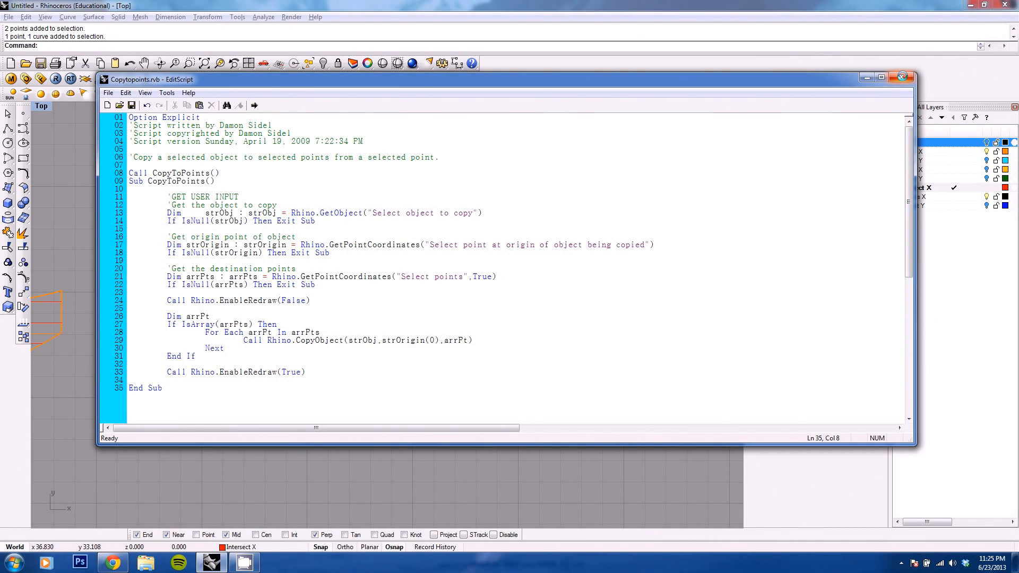
click(237, 16)
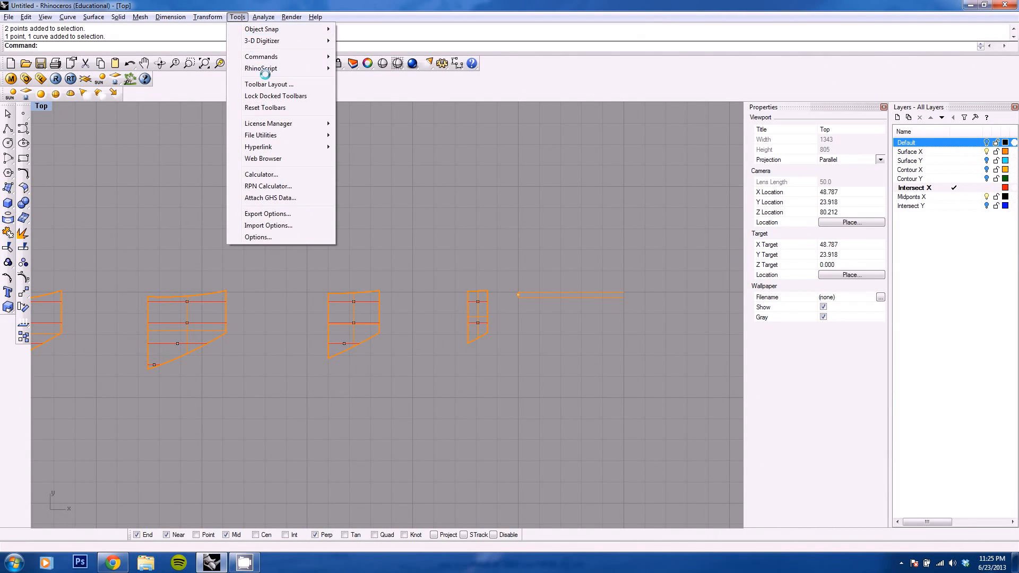
Start RhinoScript Run, then cancel the subroutine chooser.
click(260, 69)
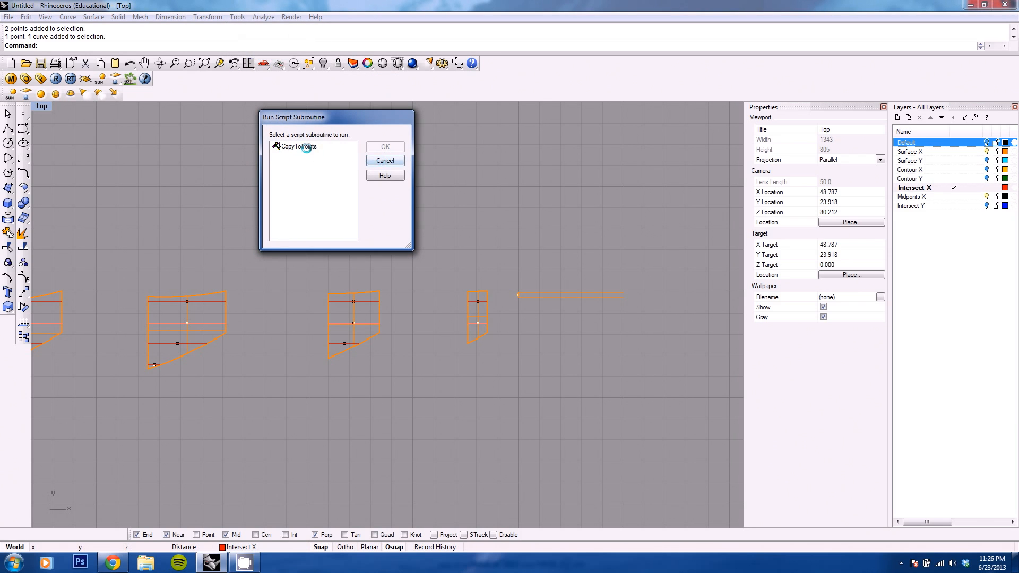
drag(293, 116, 404, 133)
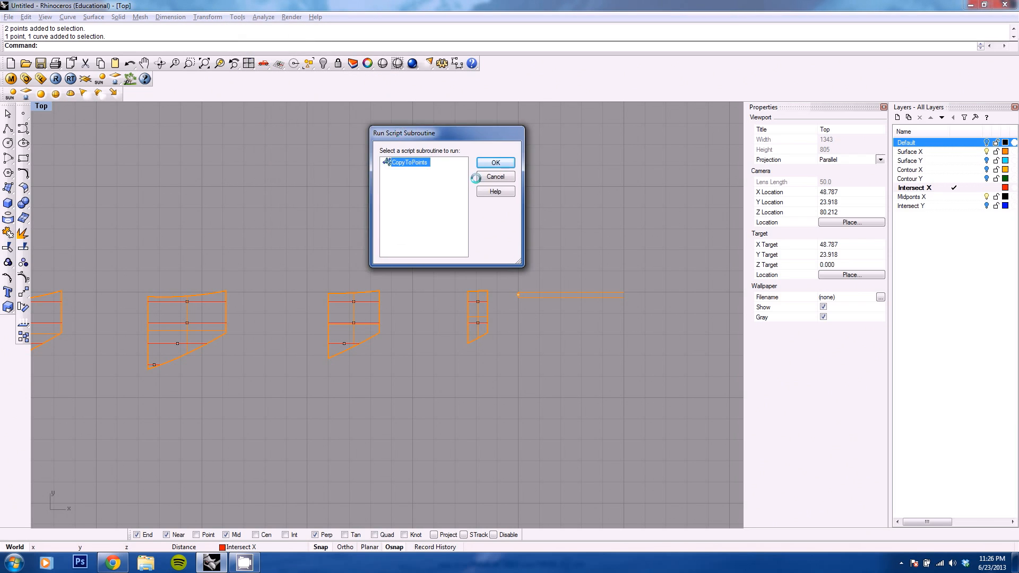
click(237, 16)
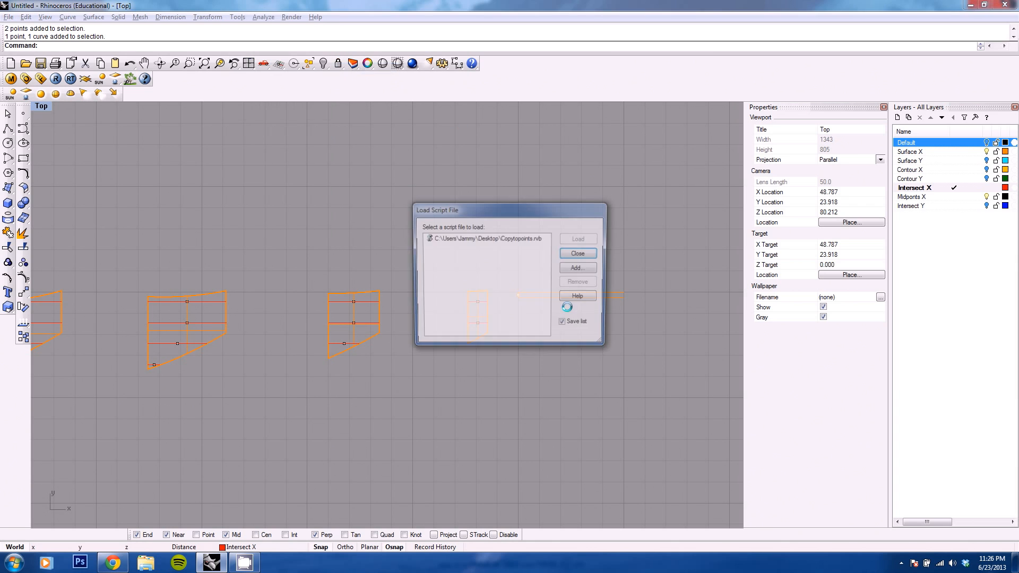
Remove and re-add Copytopoints.rvb from Desktop, then load it so CopyToPoints prompts for an object.
click(486, 238)
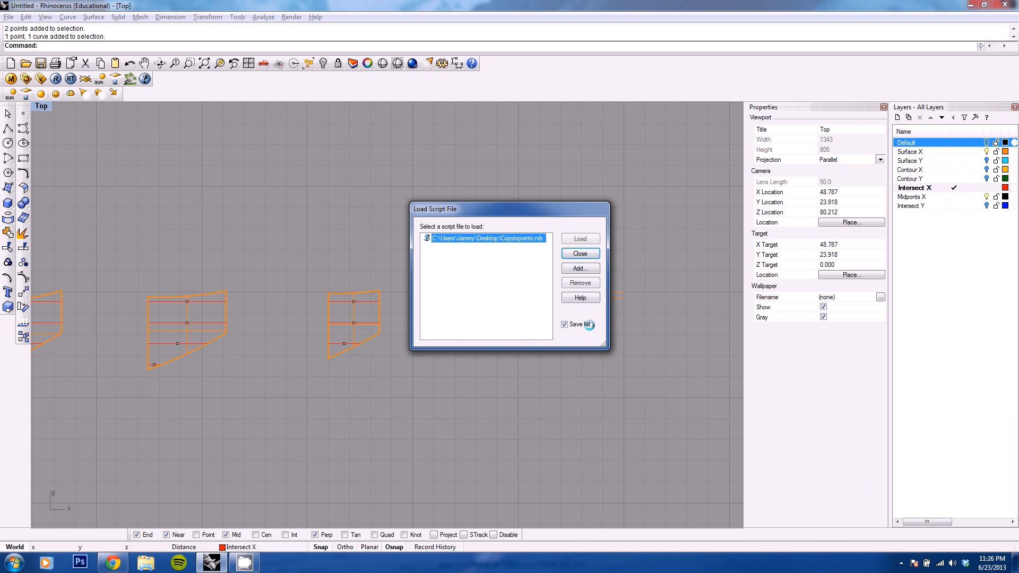
click(578, 282)
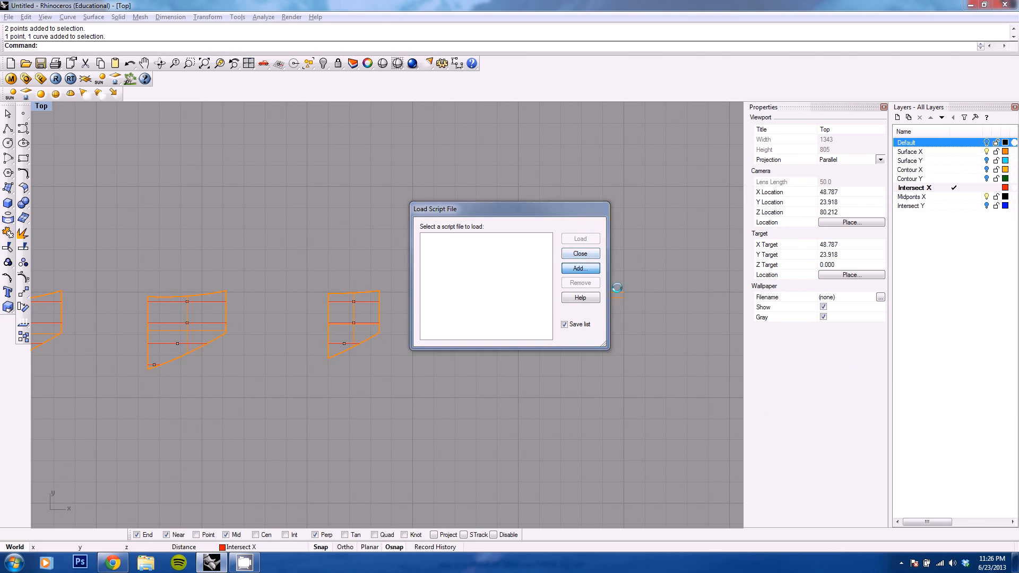
click(577, 268)
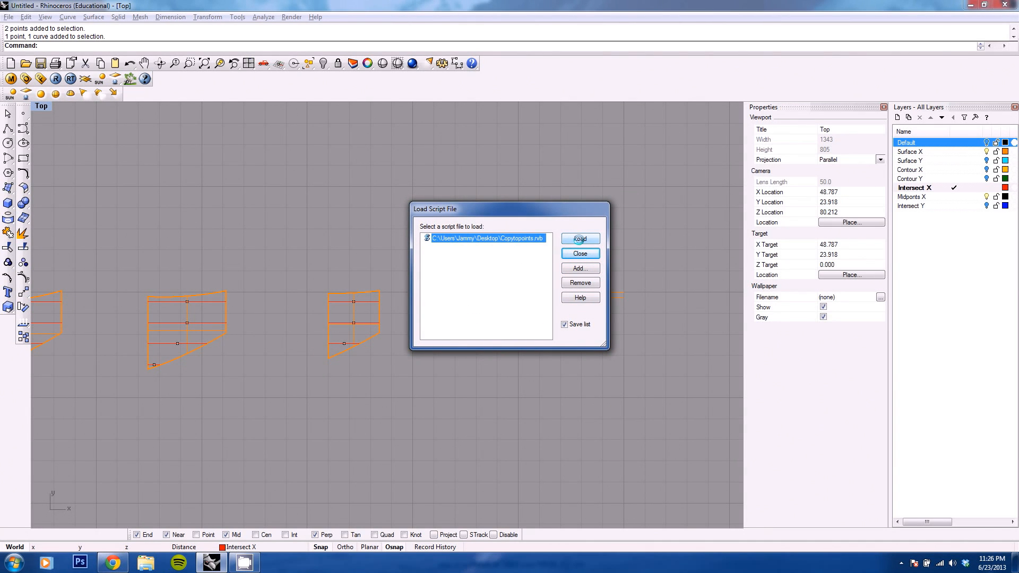
click(578, 239)
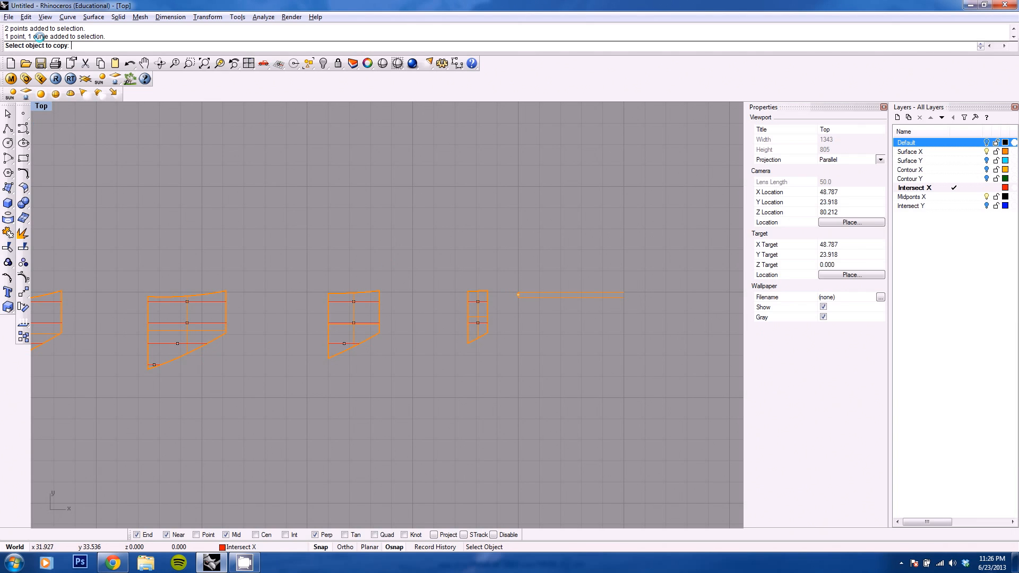
mouse_move(566, 293)
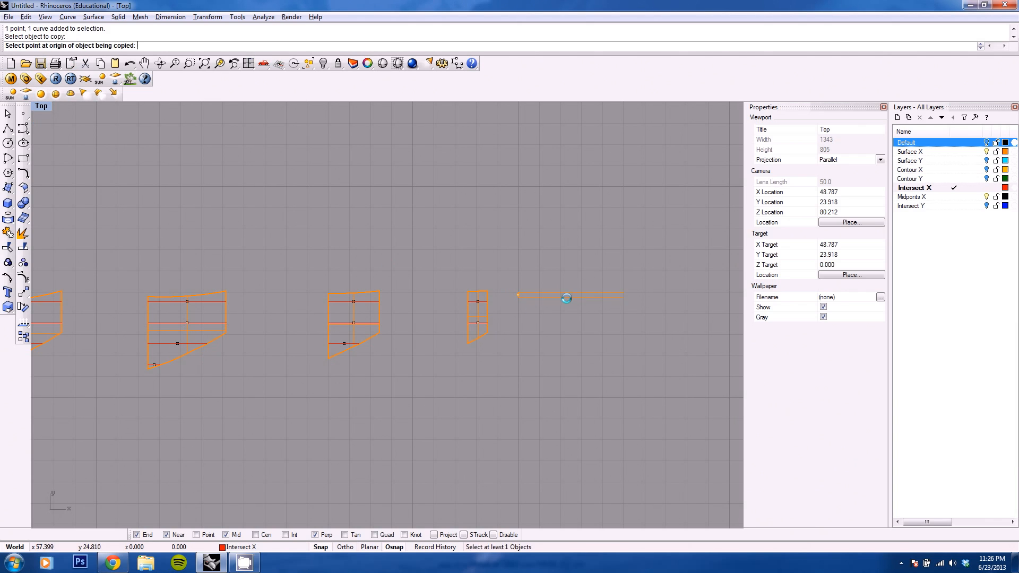
mouse_move(517, 295)
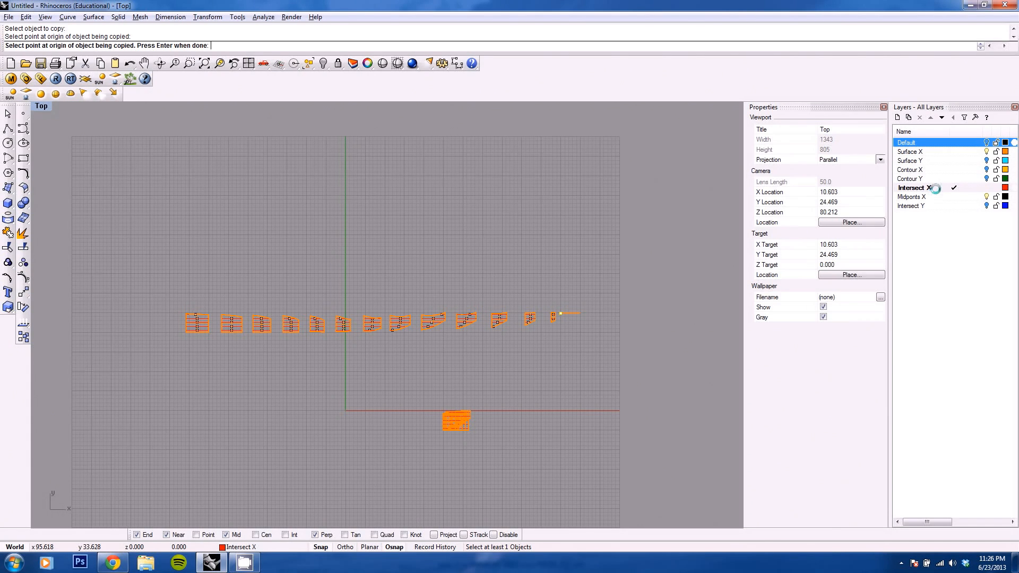
mouse_move(928, 197)
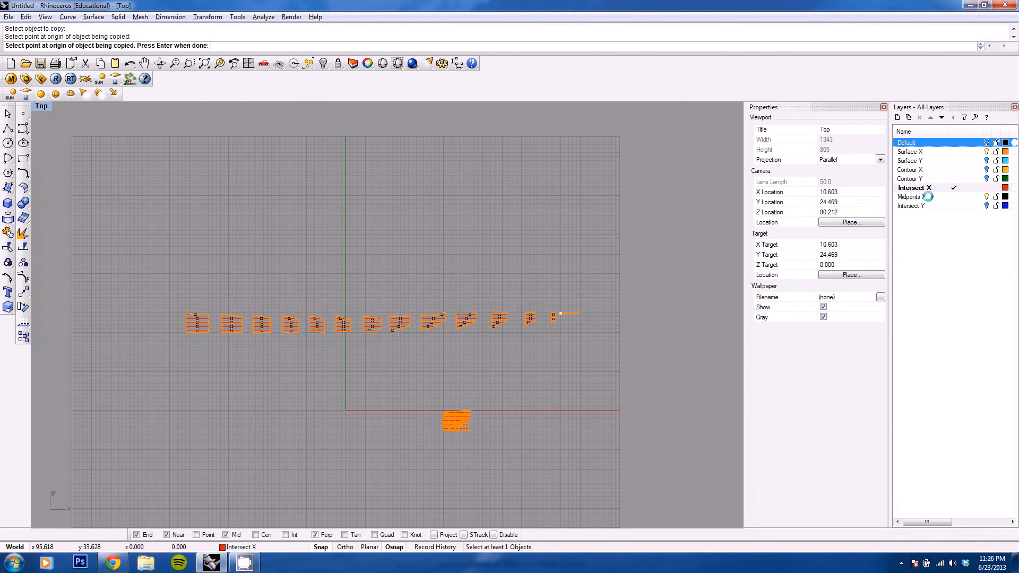
Select every point on the Midpoints X layer as copy targets for the notch line.
right_click(909, 196)
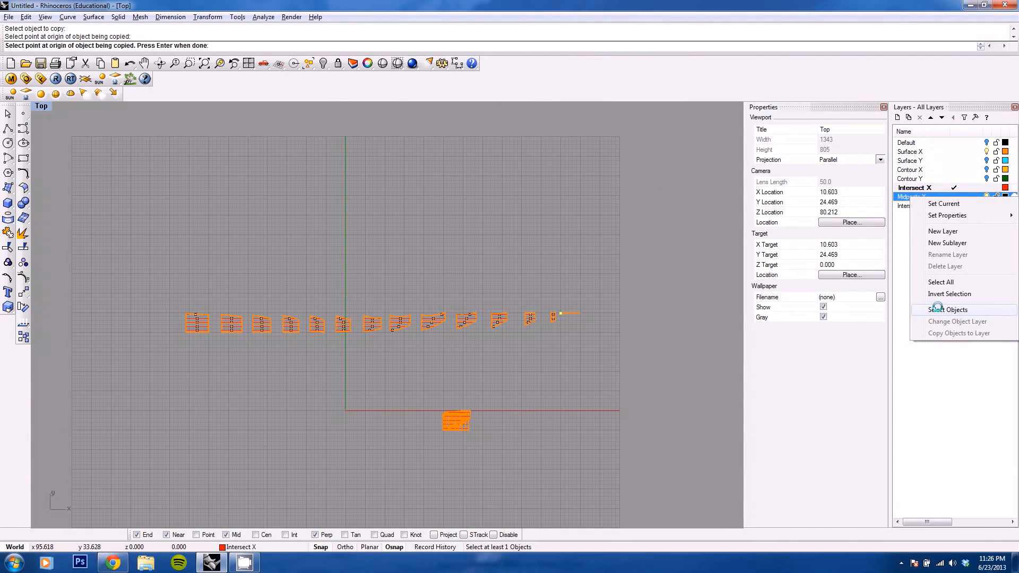
click(946, 309)
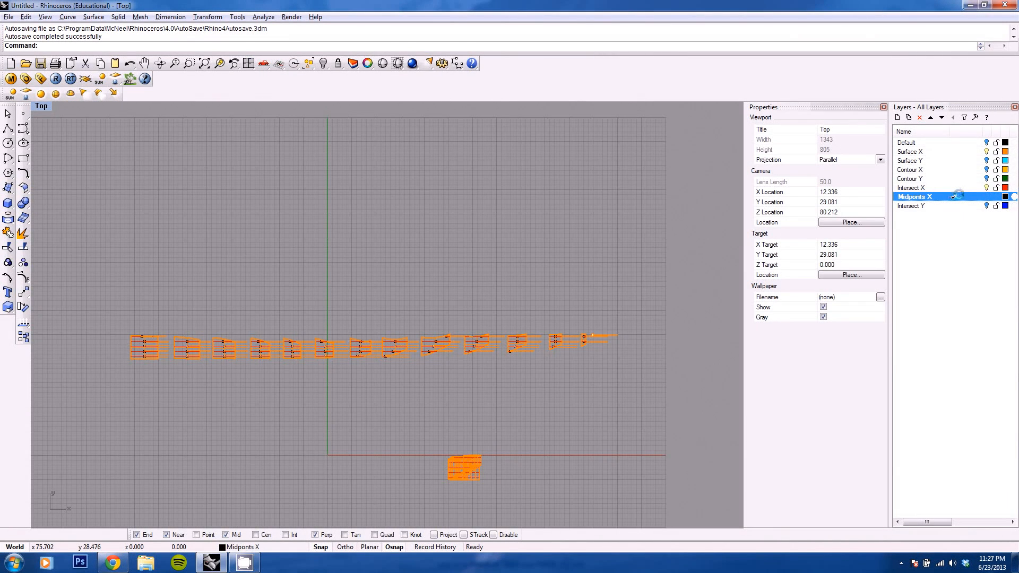
Make Surface X current, toggle the layer below, and select its contents with SelCaptives.
click(910, 151)
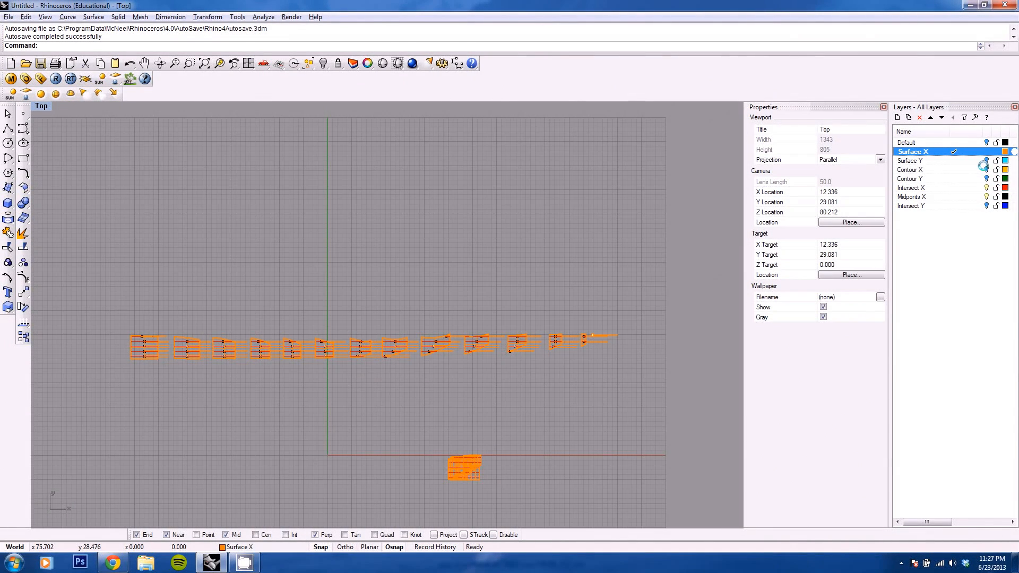
click(911, 188)
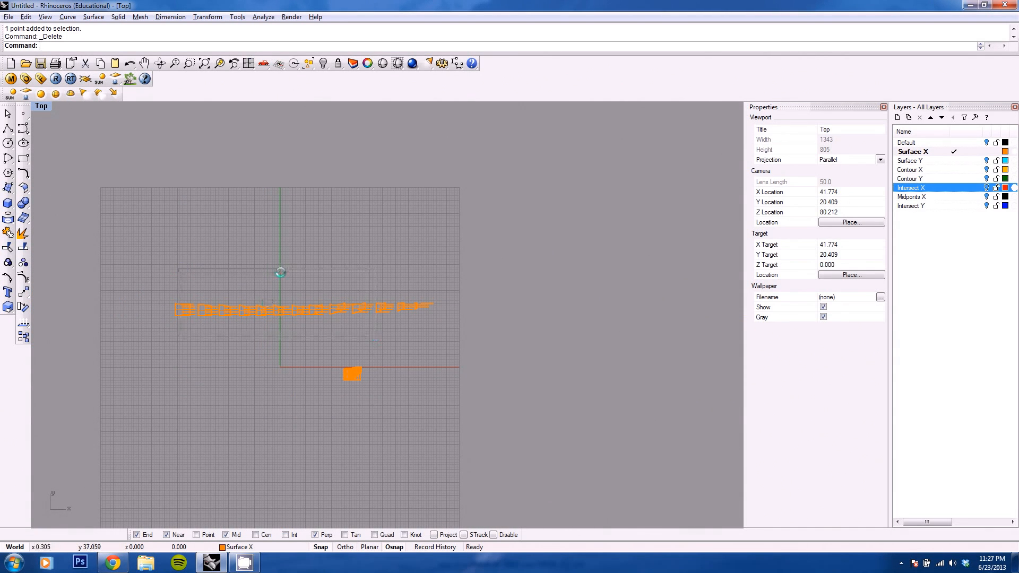
text(SelCaptives)
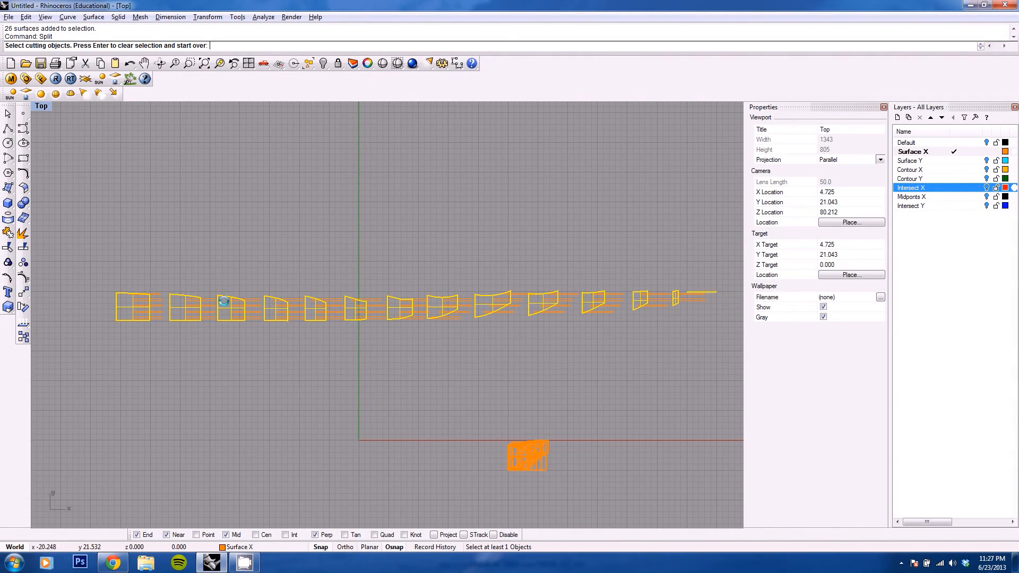
mouse_move(203, 264)
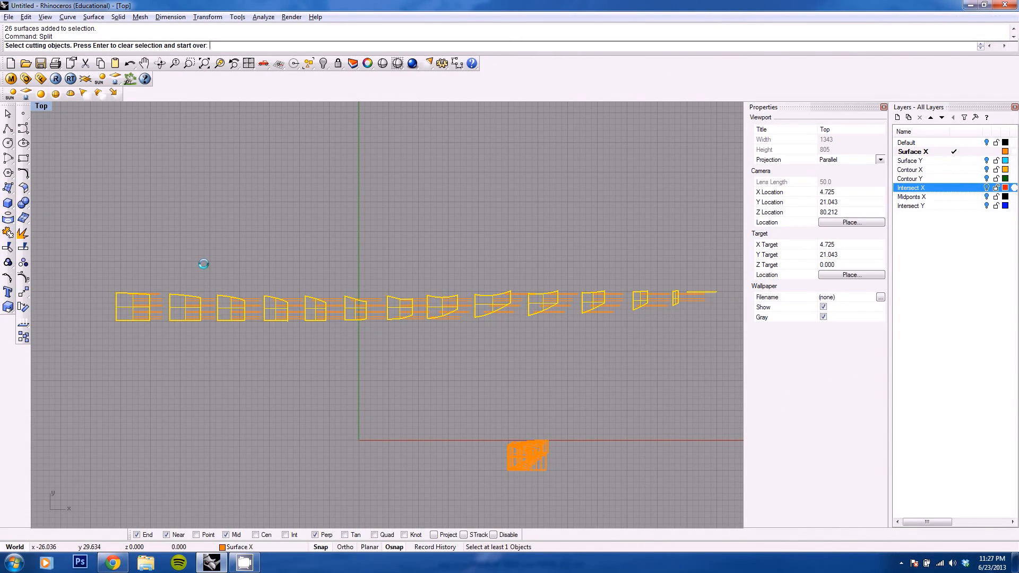
Select the copied notch curves as cutting objects and run Split on the 26 surfaces.
text(sel)
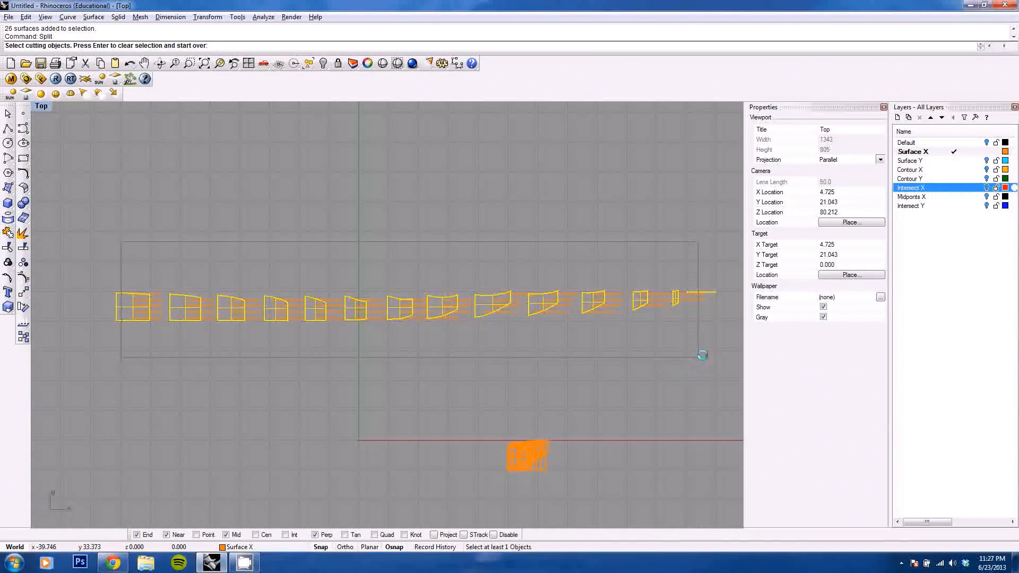
key(Return)
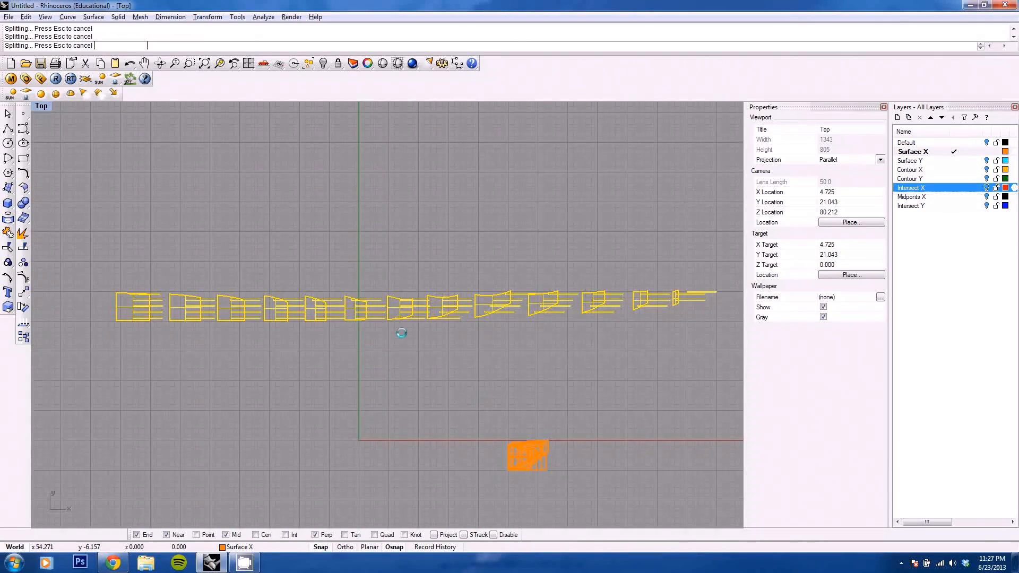